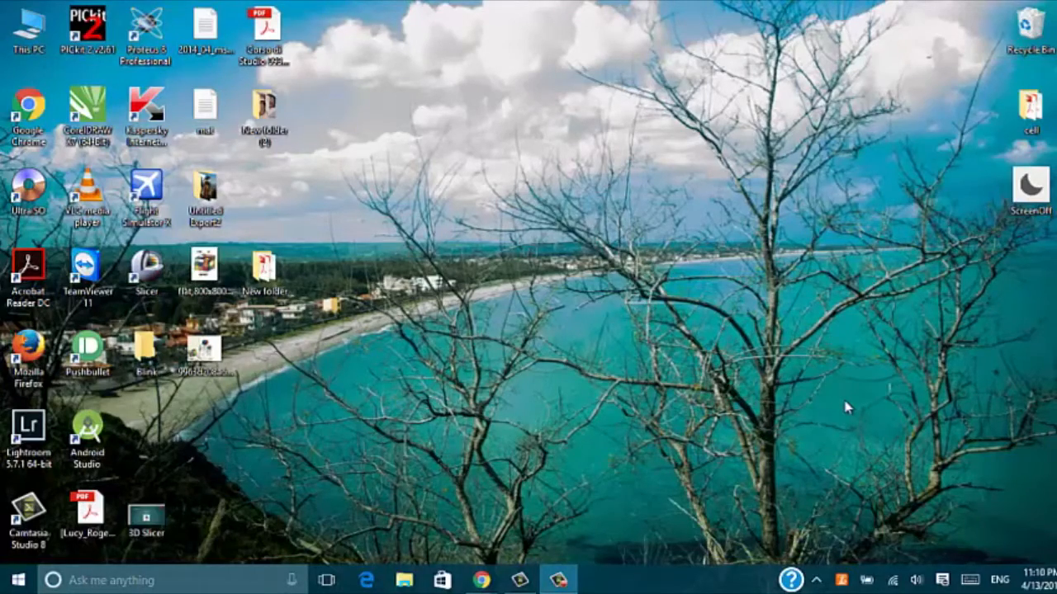
Step: Launch CCS C Compiler and save a new Project Wizard project as main in Desktop\Blink
{"action": "left_click", "coordinate": [16, 580]}
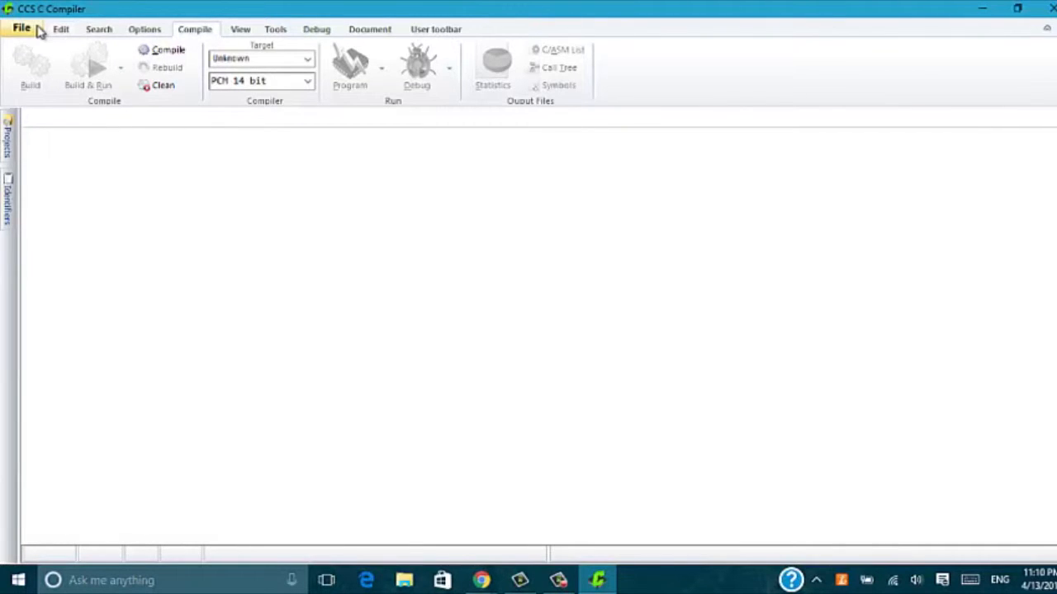
{"action": "left_click", "coordinate": [21, 29]}
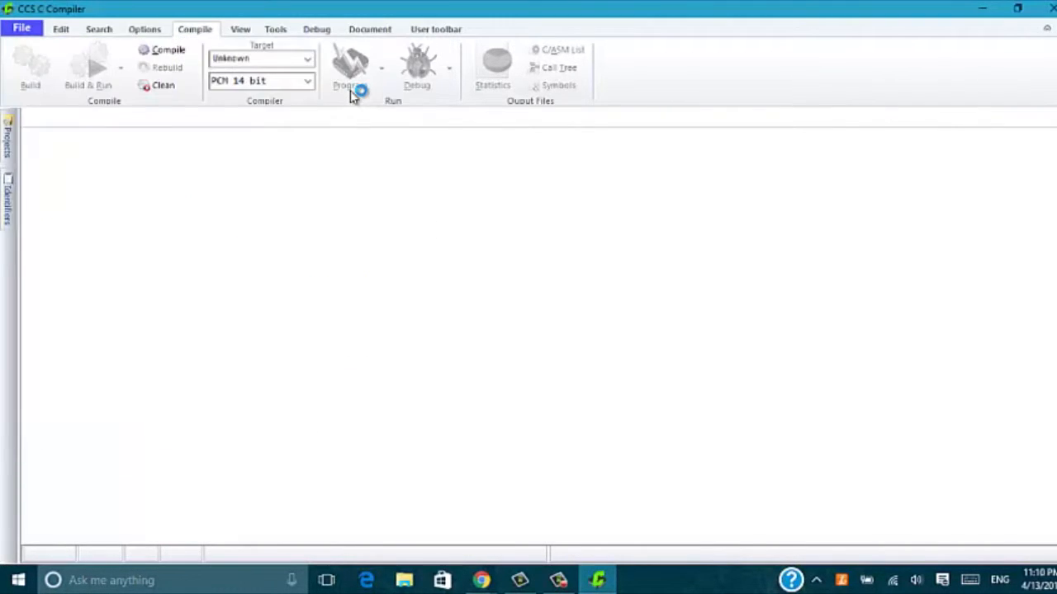
{"action": "left_click", "coordinate": [22, 28]}
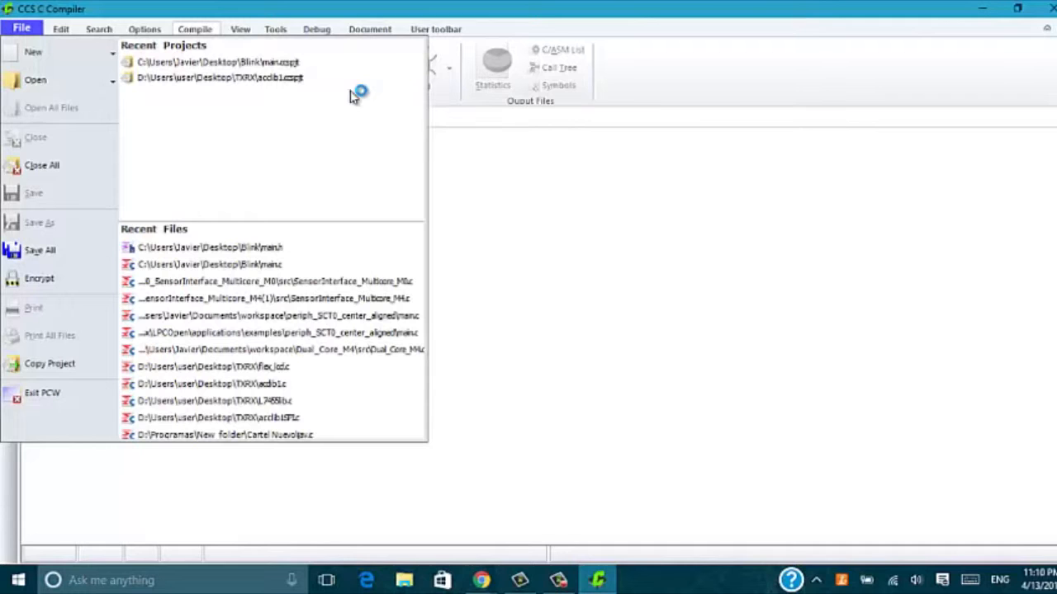
{"action": "mouse_move", "coordinate": [382, 153]}
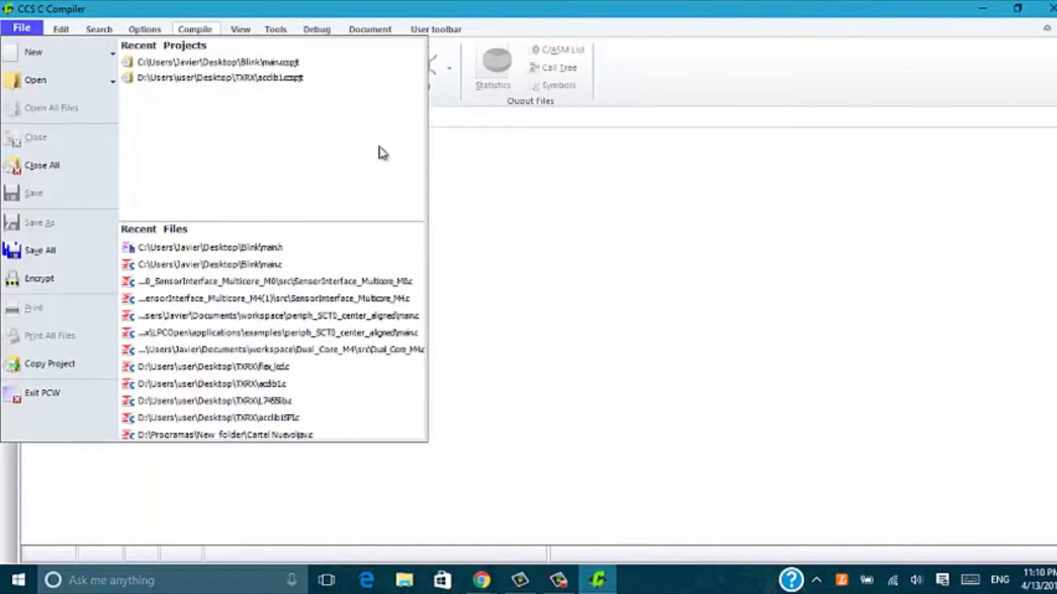
{"action": "left_click", "coordinate": [39, 223]}
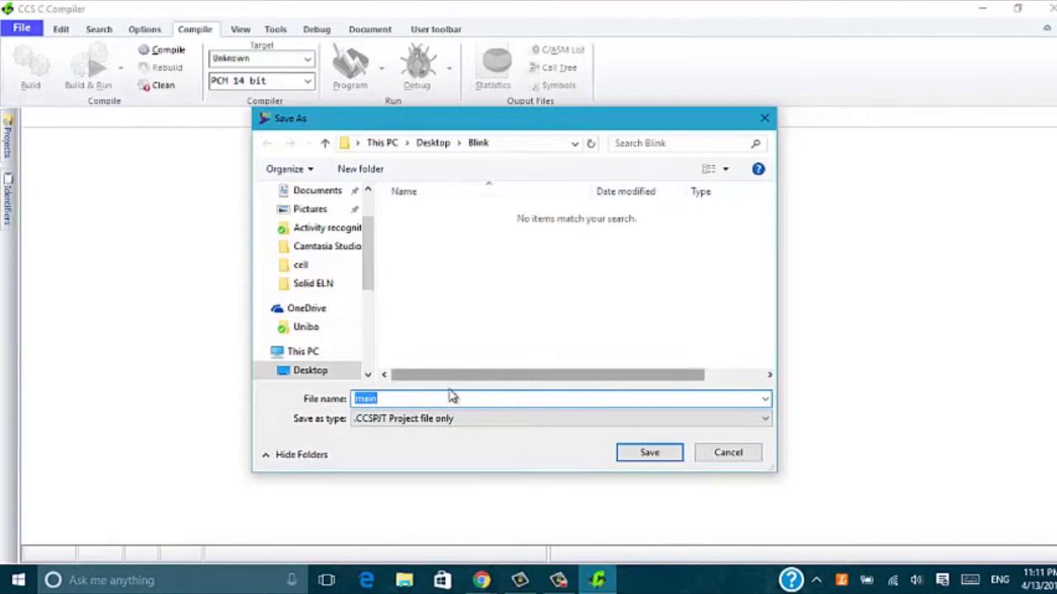
{"action": "left_click", "coordinate": [649, 452]}
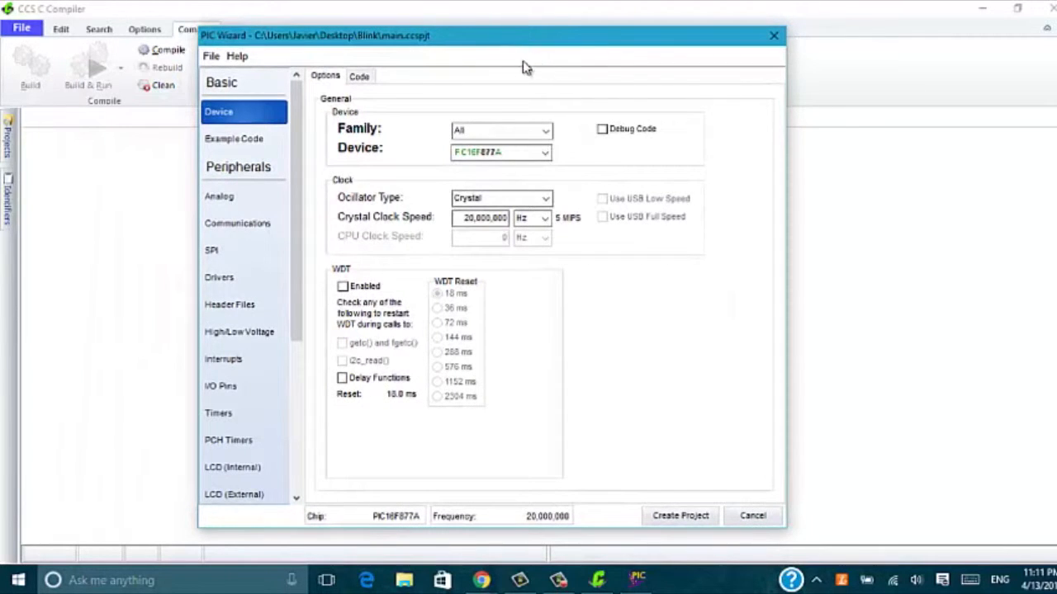
{"action": "mouse_move", "coordinate": [343, 105]}
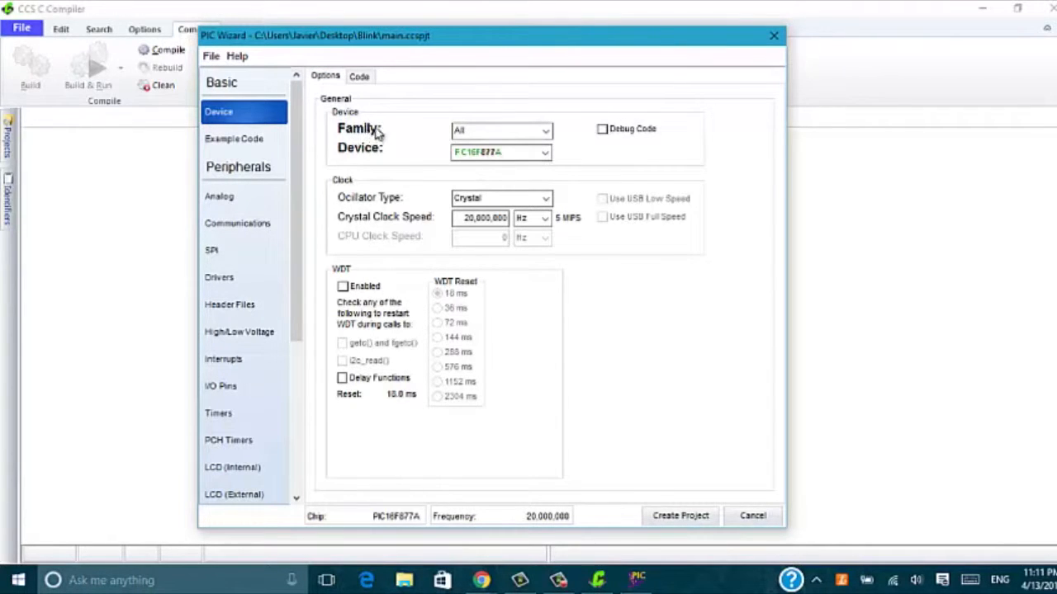
Step: Choose family PIC16, device PIC16F84A, 4000000 Hz crystal, and create the project
{"action": "left_click", "coordinate": [545, 130]}
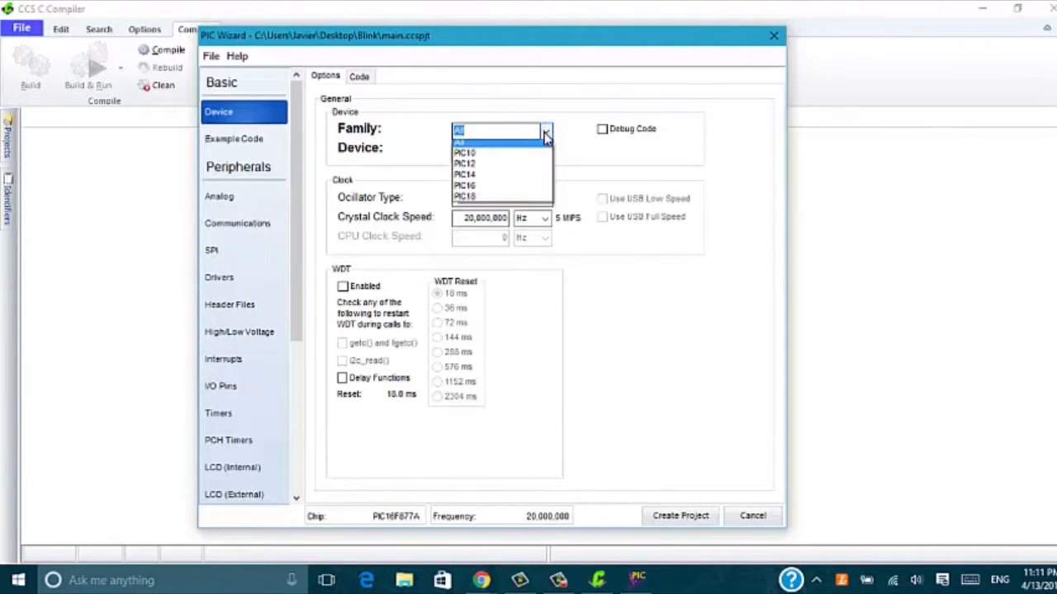
{"action": "left_click", "coordinate": [460, 129]}
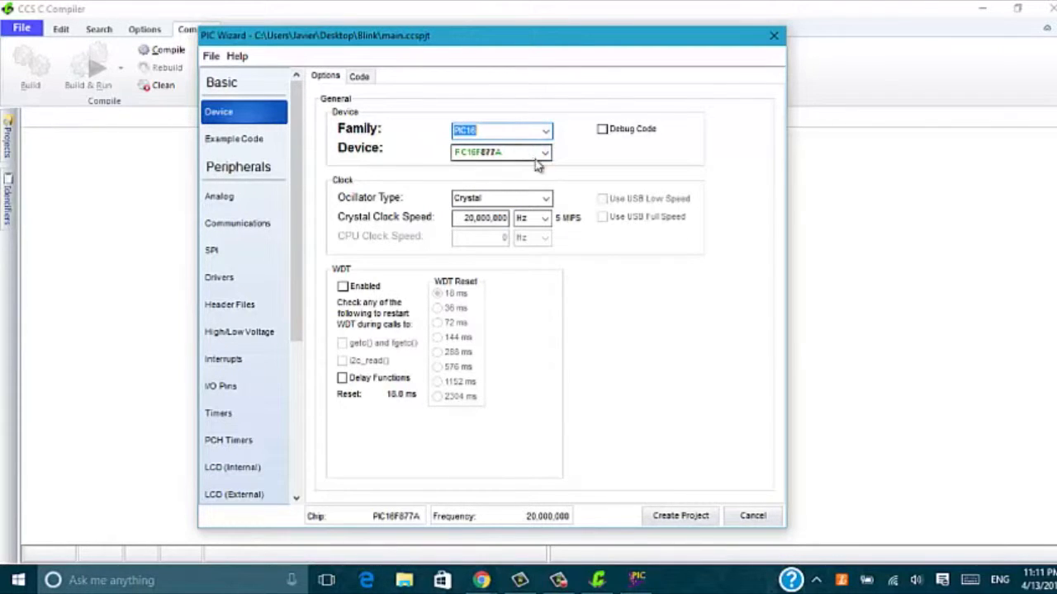
{"action": "left_click", "coordinate": [544, 152]}
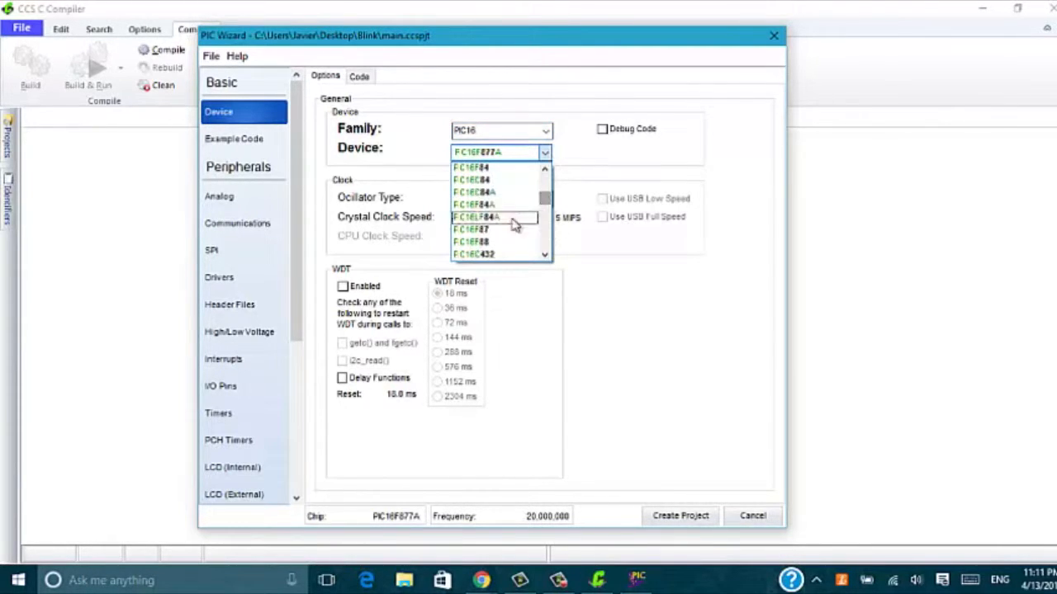
{"action": "left_click", "coordinate": [475, 204]}
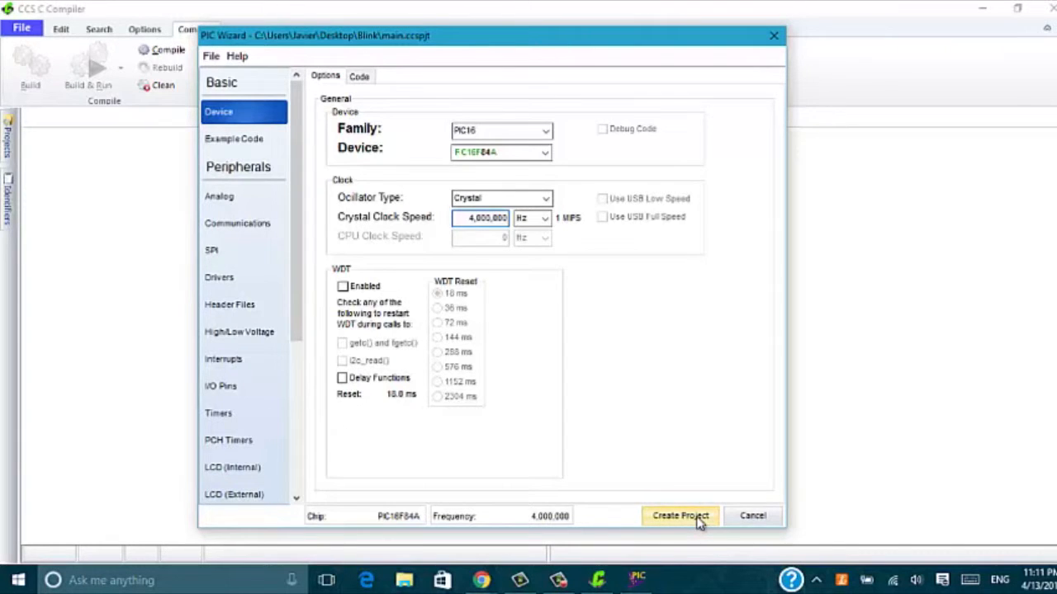
{"action": "left_click", "coordinate": [680, 516]}
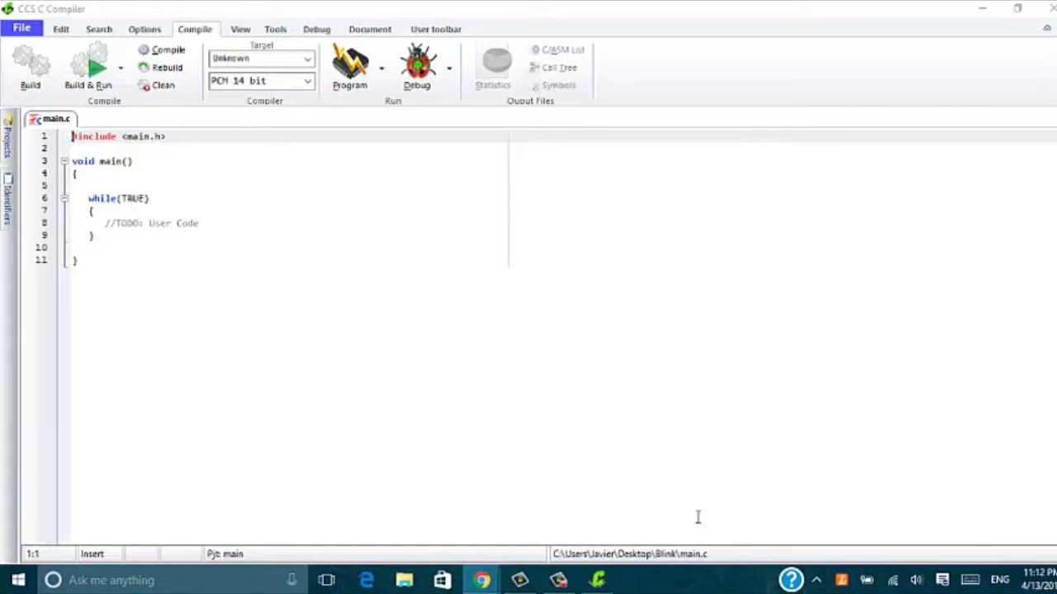
{"action": "mouse_move", "coordinate": [346, 321]}
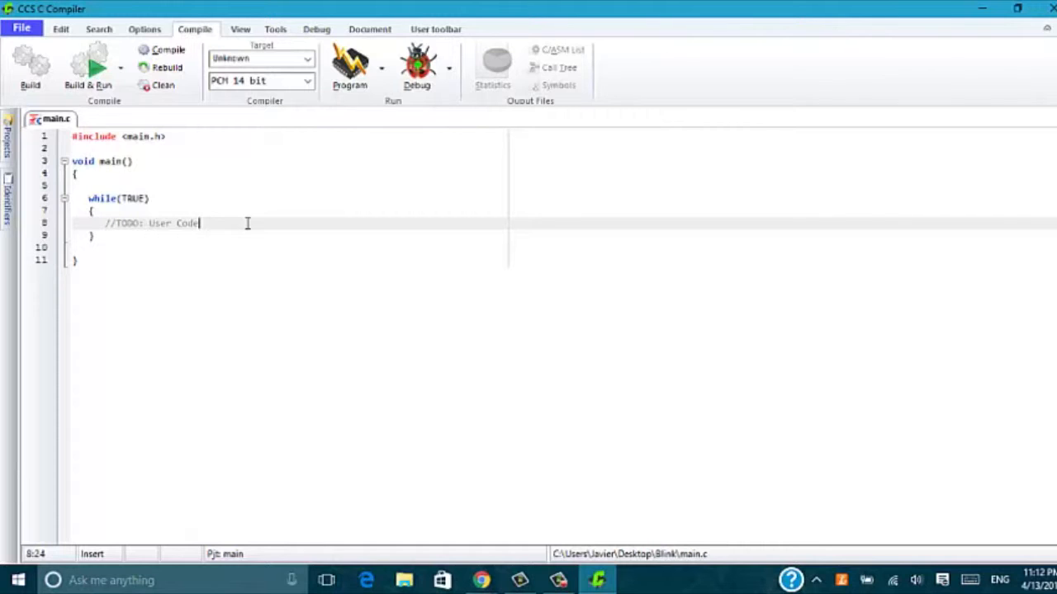
{"action": "mouse_move", "coordinate": [200, 222]}
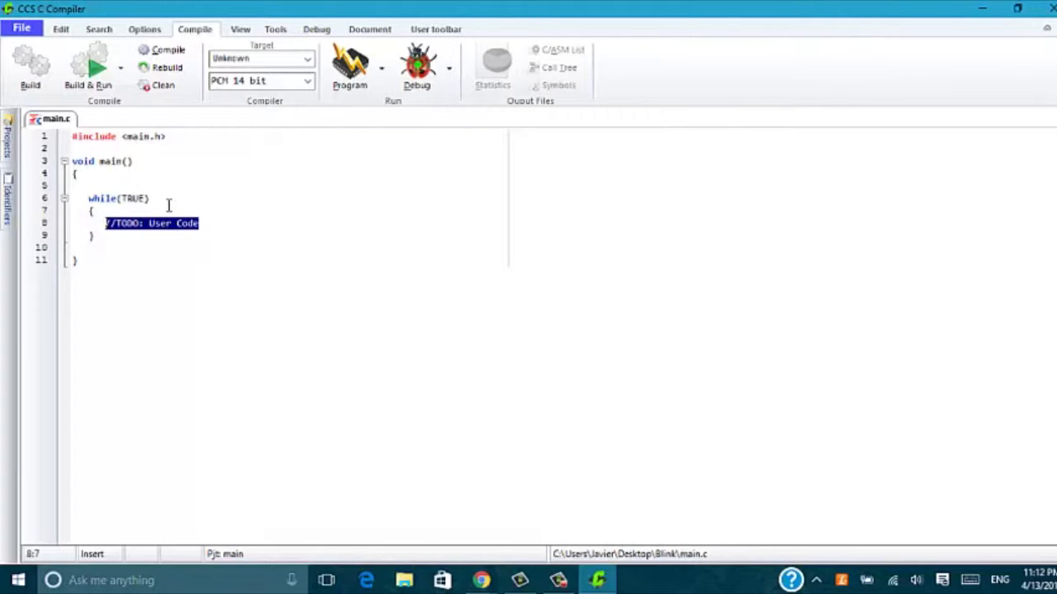
{"action": "mouse_move", "coordinate": [257, 216]}
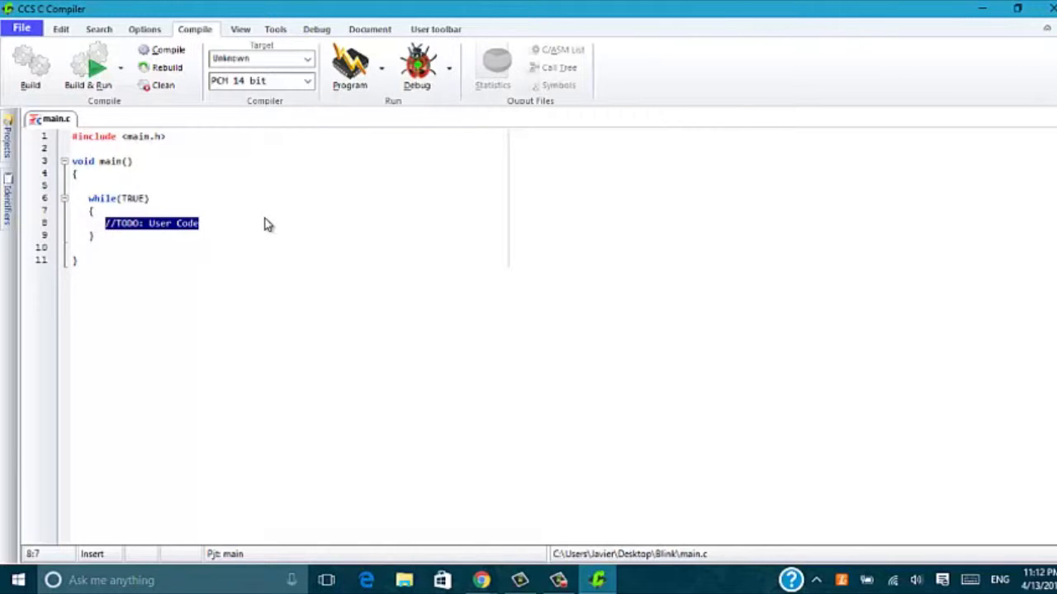
Step: Write output_high(pin_a0) followed by delay_ms(x) in the while(TRUE) loop
{"action": "type", "text": "c"}
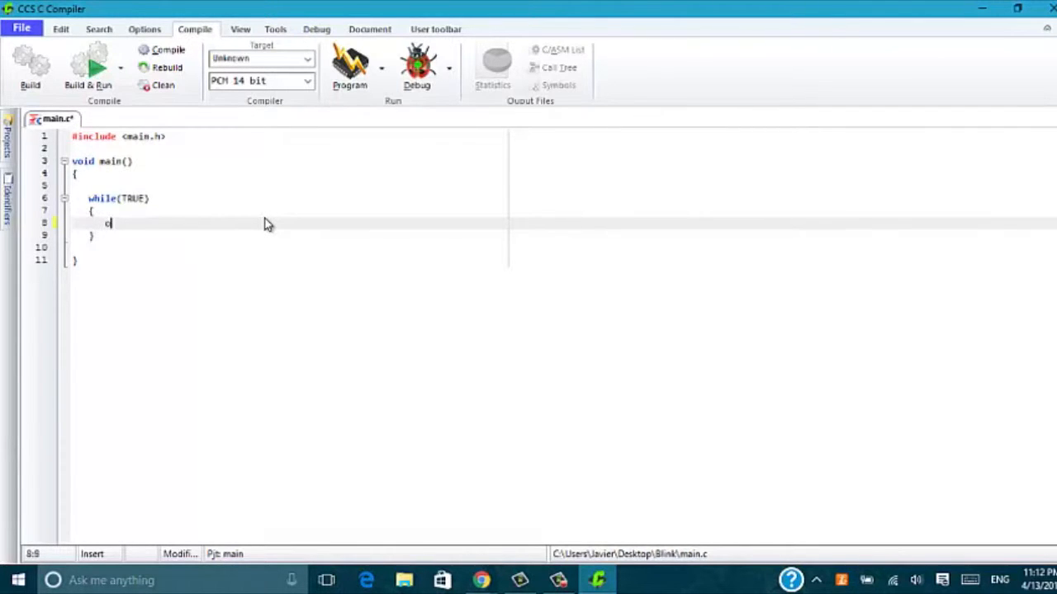
{"action": "type", "text": "utput_high("}
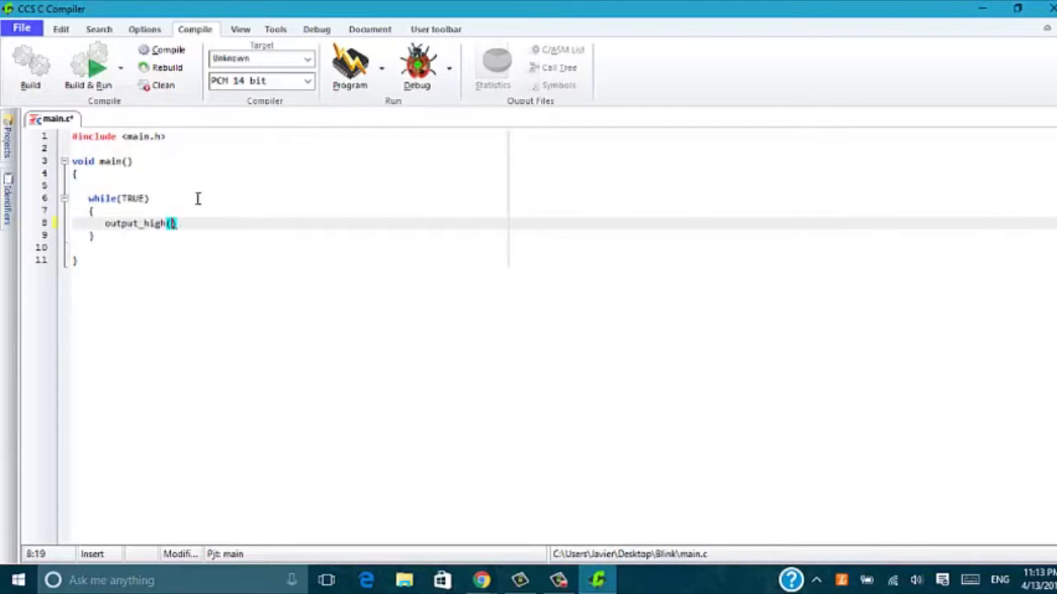
{"action": "type", "text": "pin_a0"}
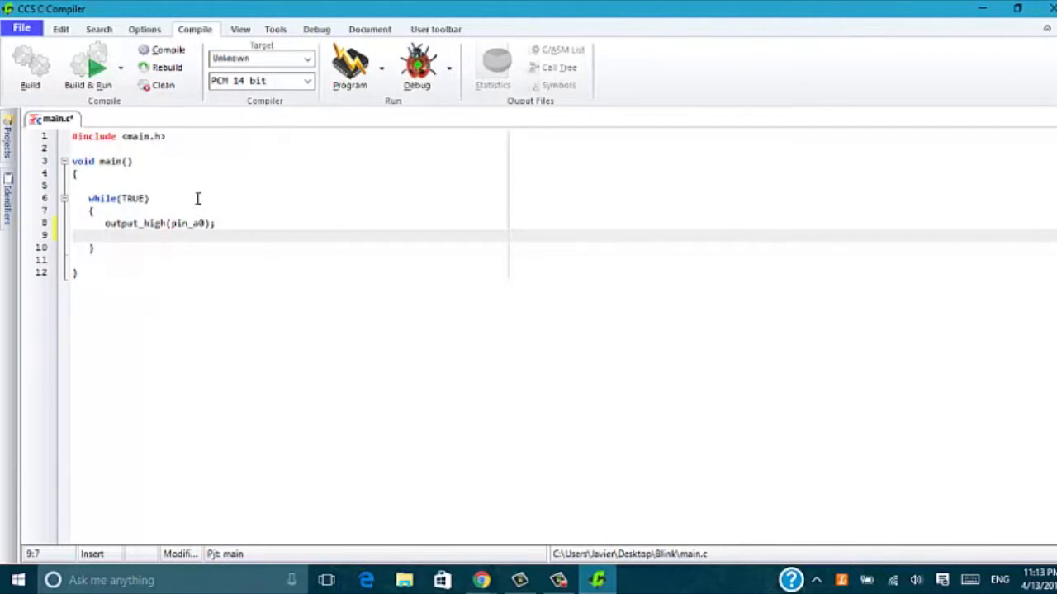
{"action": "type", "text": "dela"}
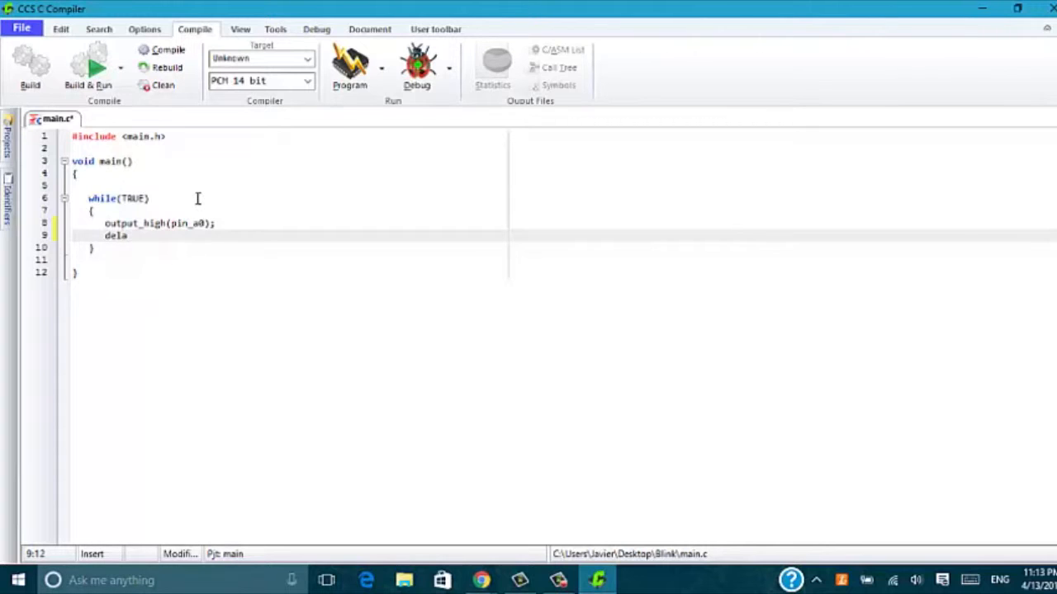
{"action": "type", "text": "y_ms(x);"}
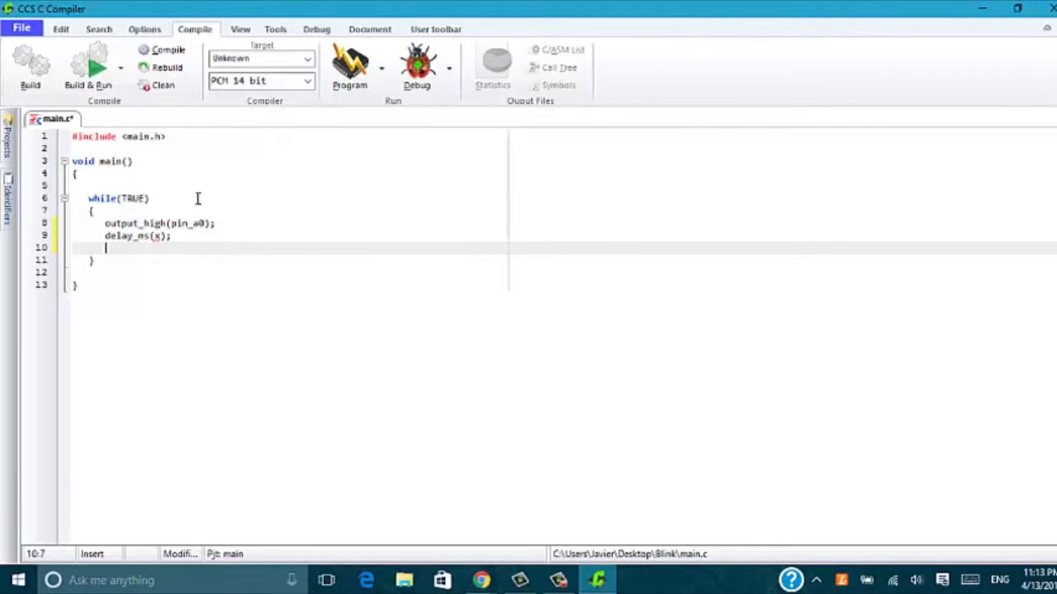
Step: Add output_low(pin_a0) and a second delay_ms(x) to complete the toggle loop
{"action": "type", "text": "output_"}
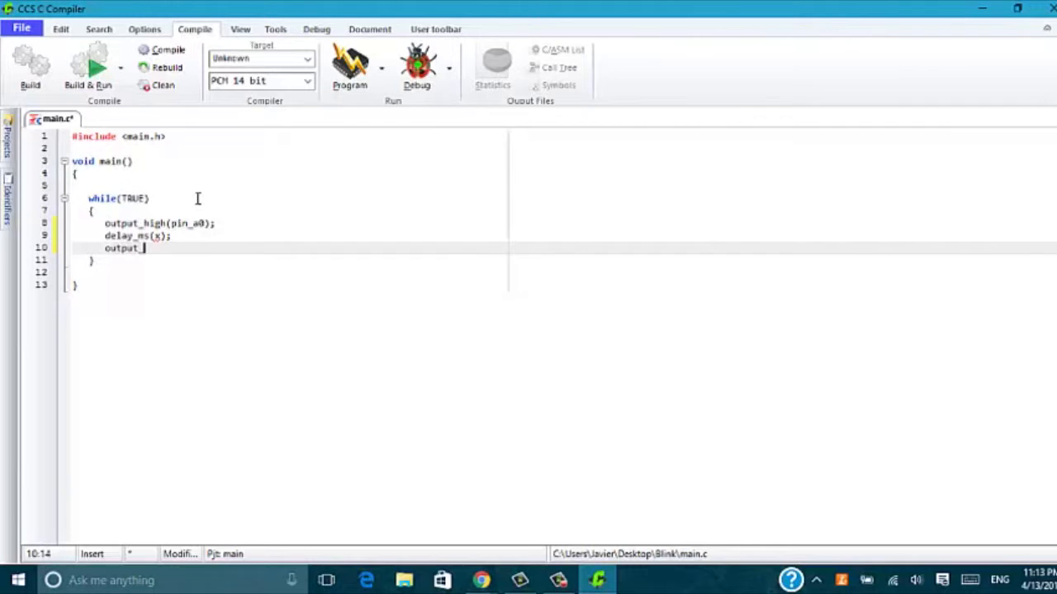
{"action": "type", "text": "low)"}
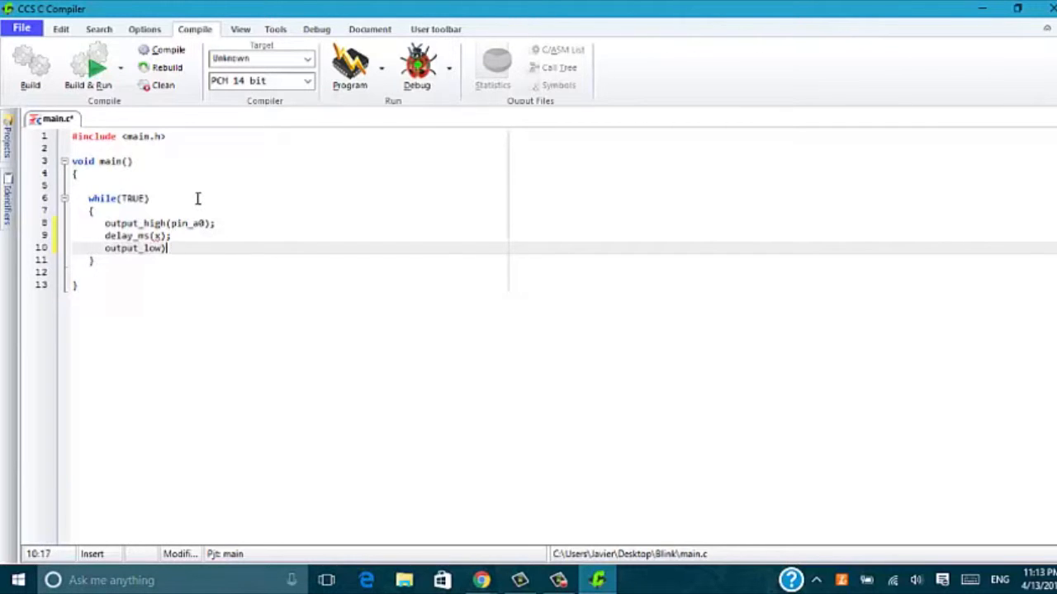
{"action": "type", "text": "("}
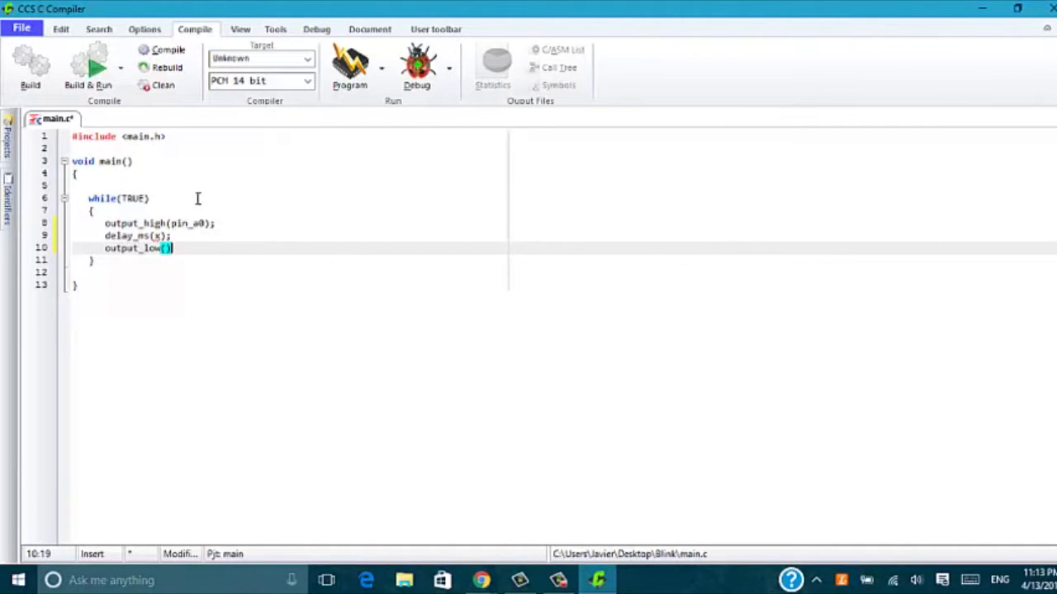
{"action": "type", "text": "pin_b"}
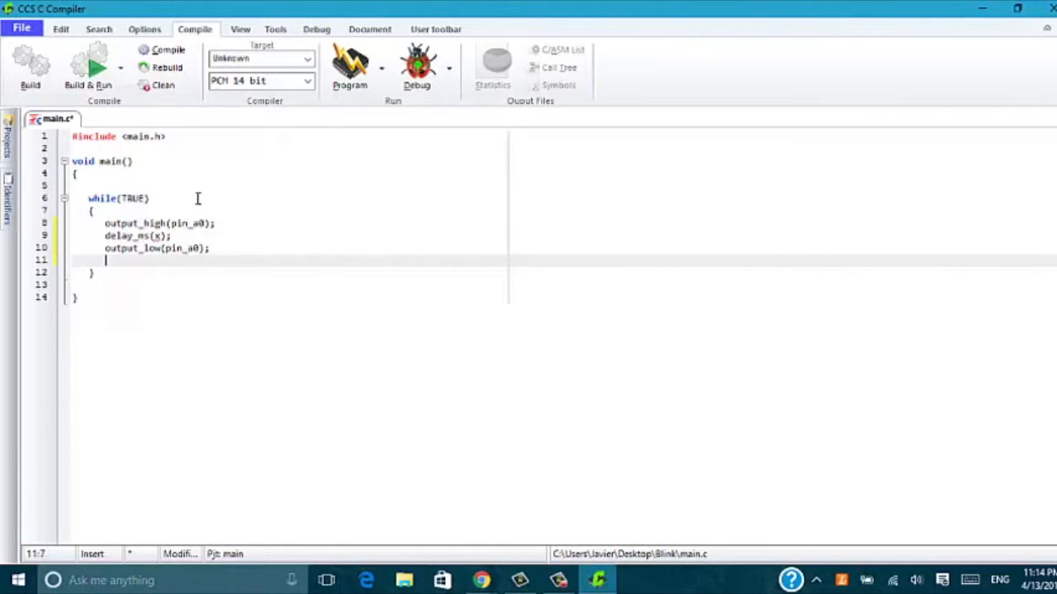
{"action": "type", "text": "delay_m"}
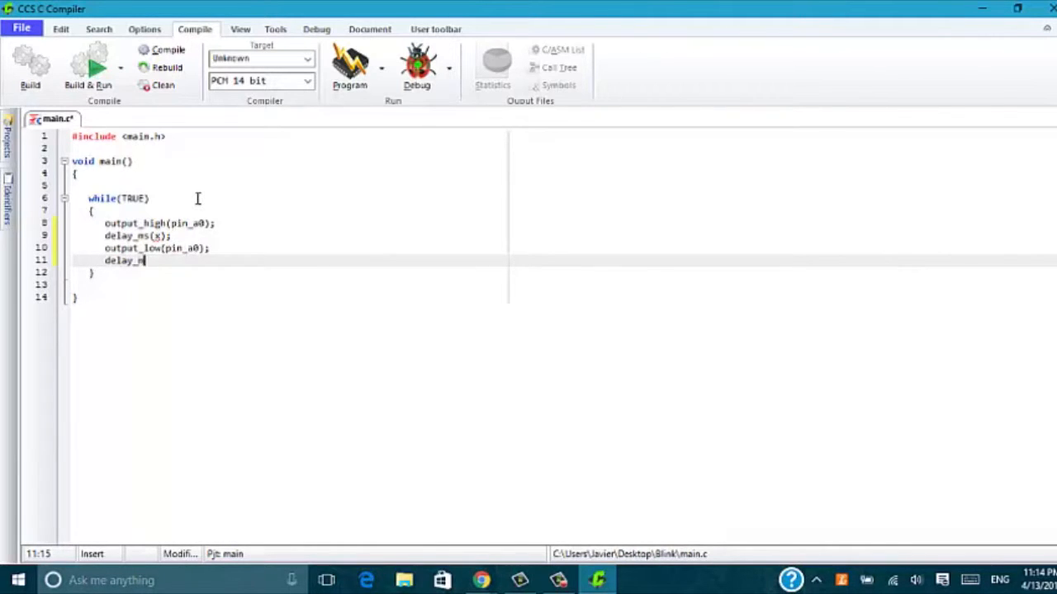
{"action": "type", "text": "(x);"}
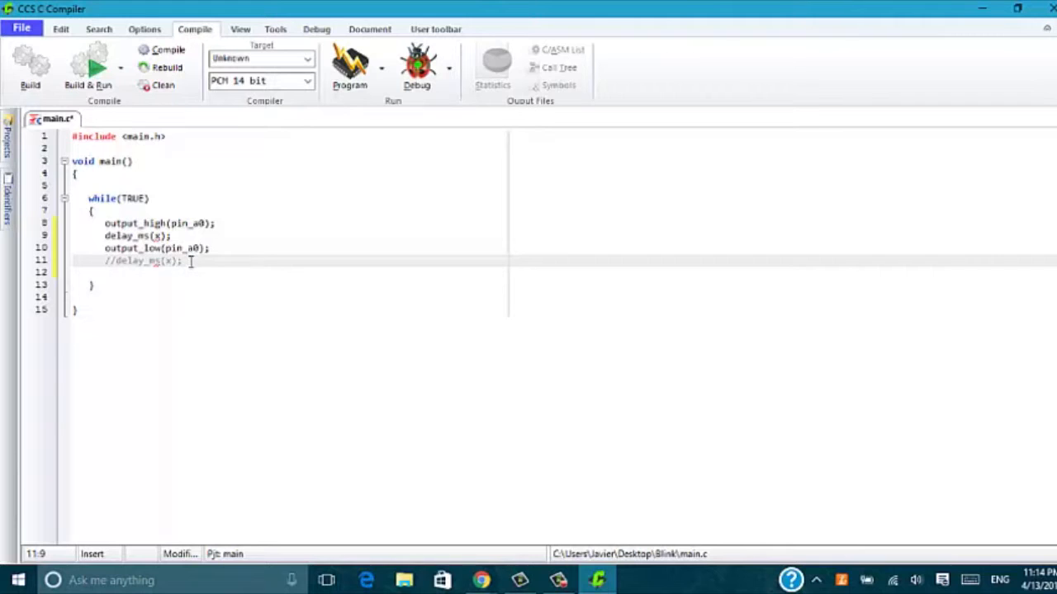
{"action": "mouse_move", "coordinate": [171, 236]}
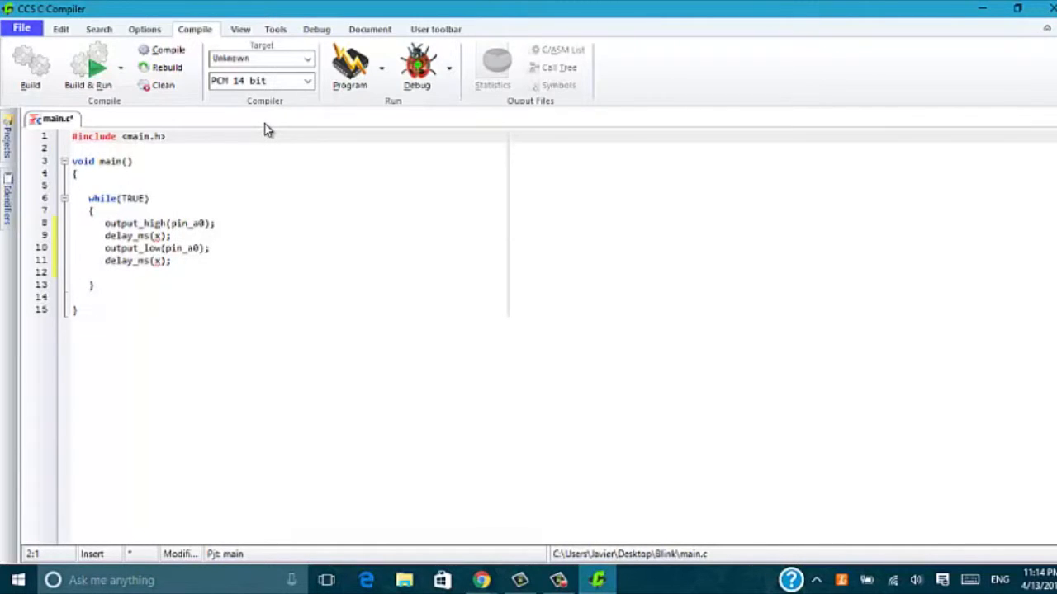
Step: Declare global int16 x above main, first as 200 then corrected to 500
{"action": "type", "text": "int"}
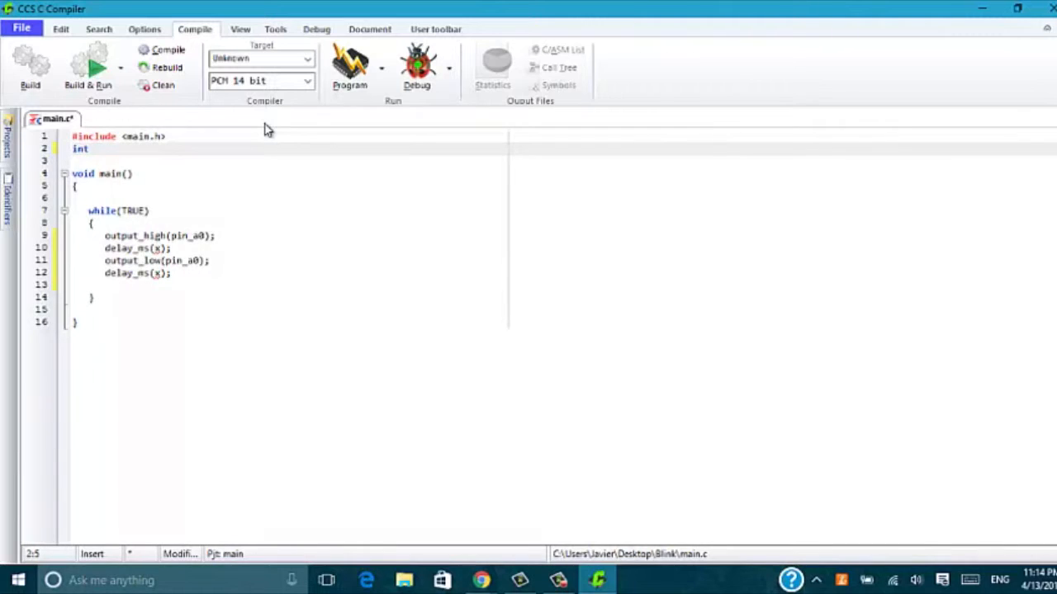
{"action": "type", "text": "x ="}
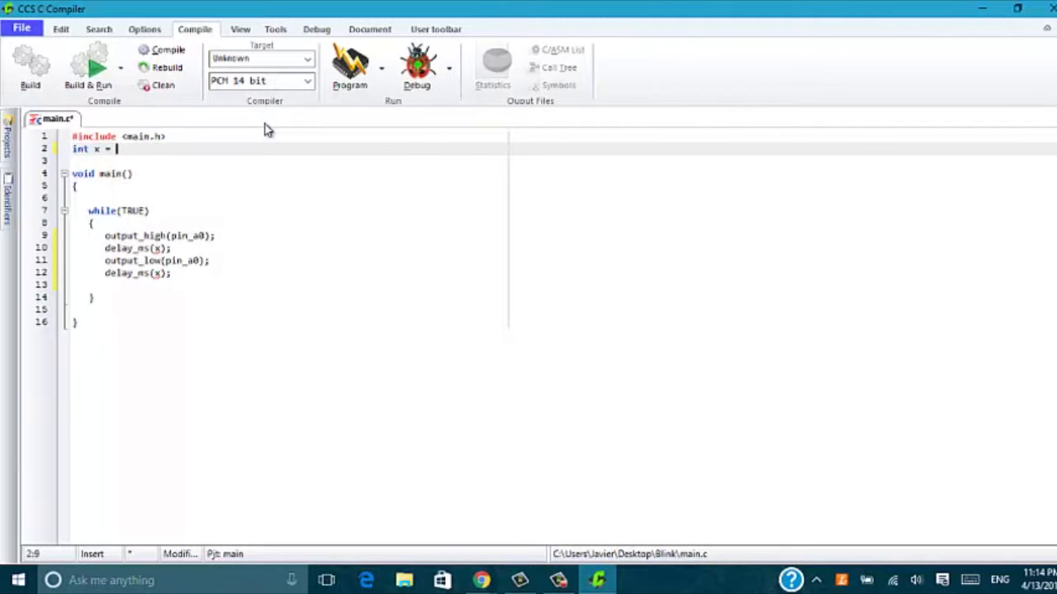
{"action": "type", "text": "200;"}
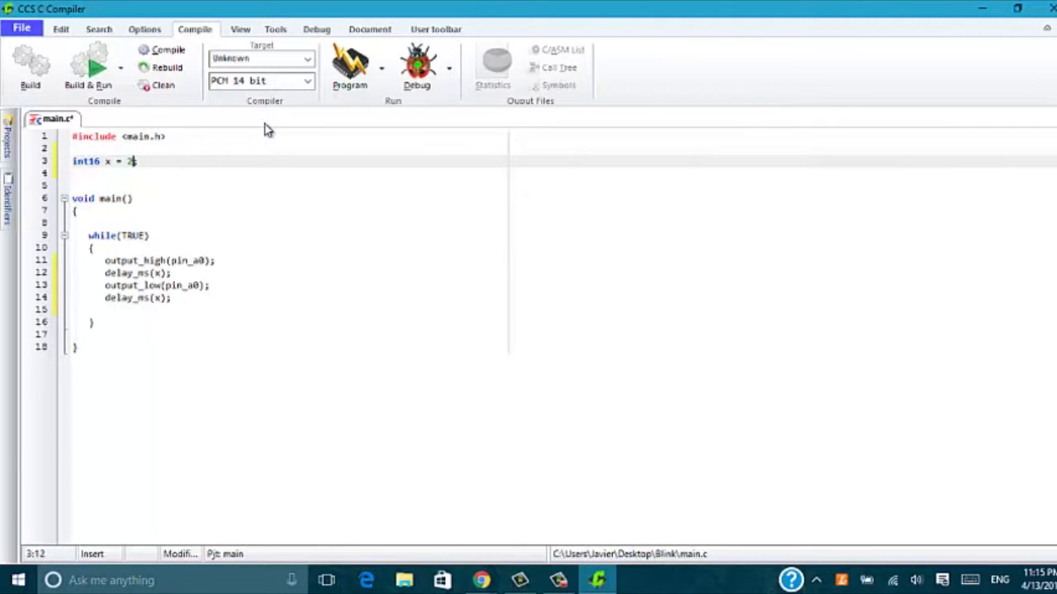
{"action": "type", "text": "500;"}
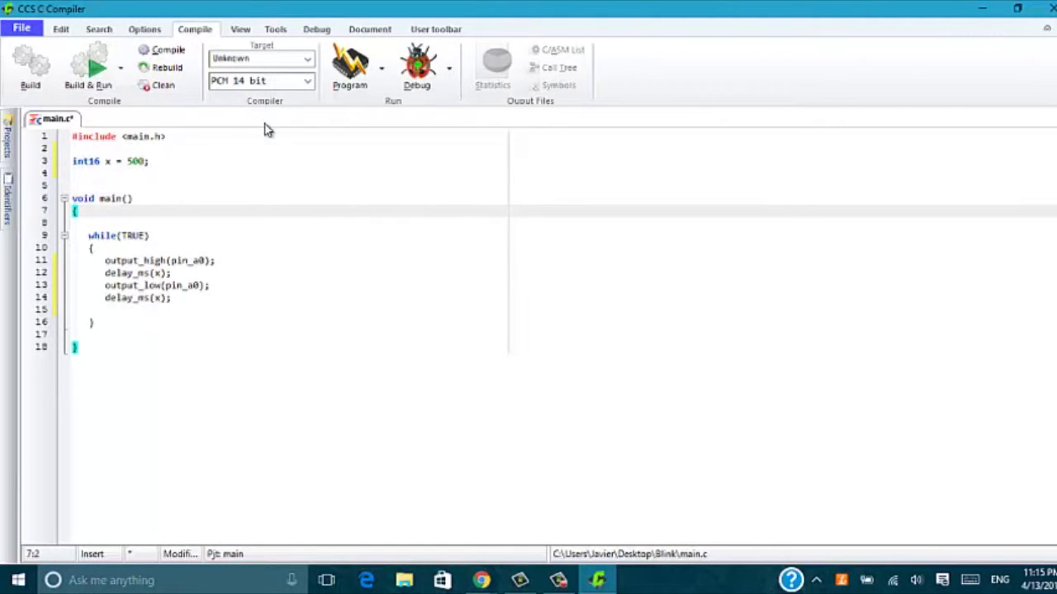
Step: Build the Blink project with 0 errors and 0 warnings, then search for Proteus to launch it
{"action": "left_click", "coordinate": [171, 272]}
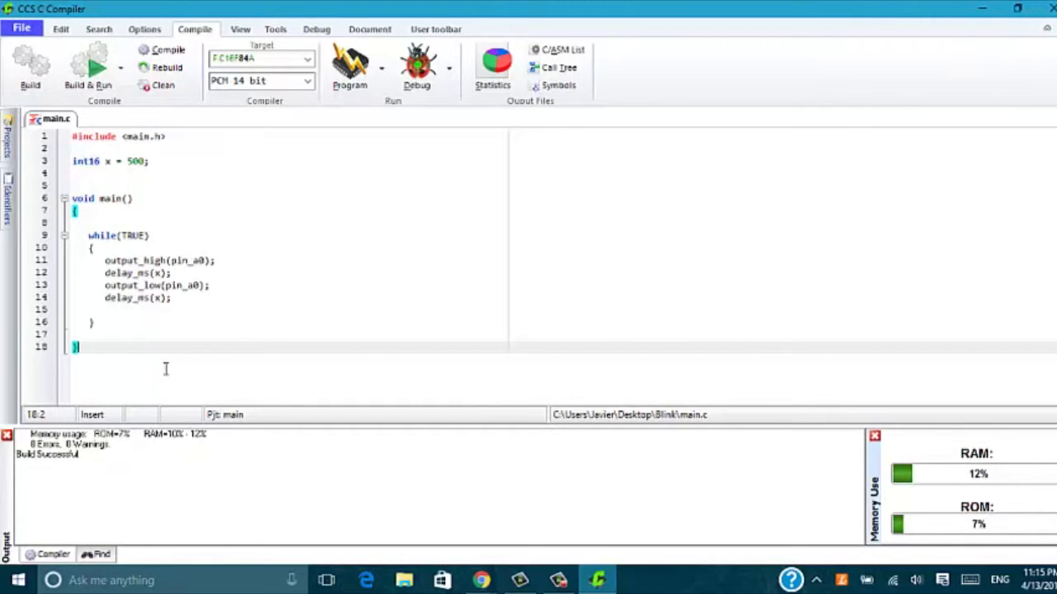
{"action": "left_click", "coordinate": [18, 580]}
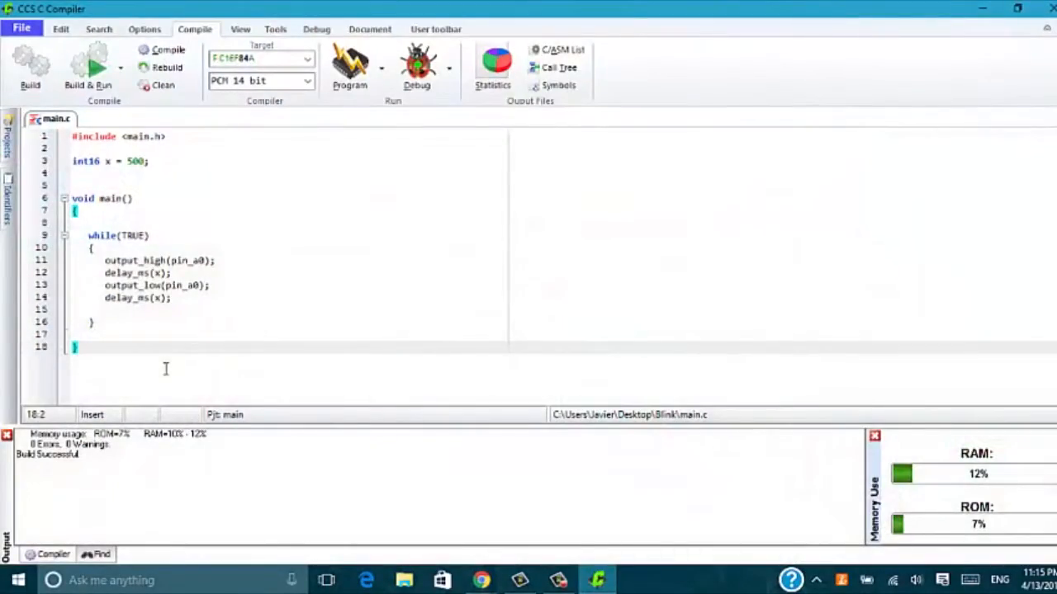
{"action": "type", "text": "prote"}
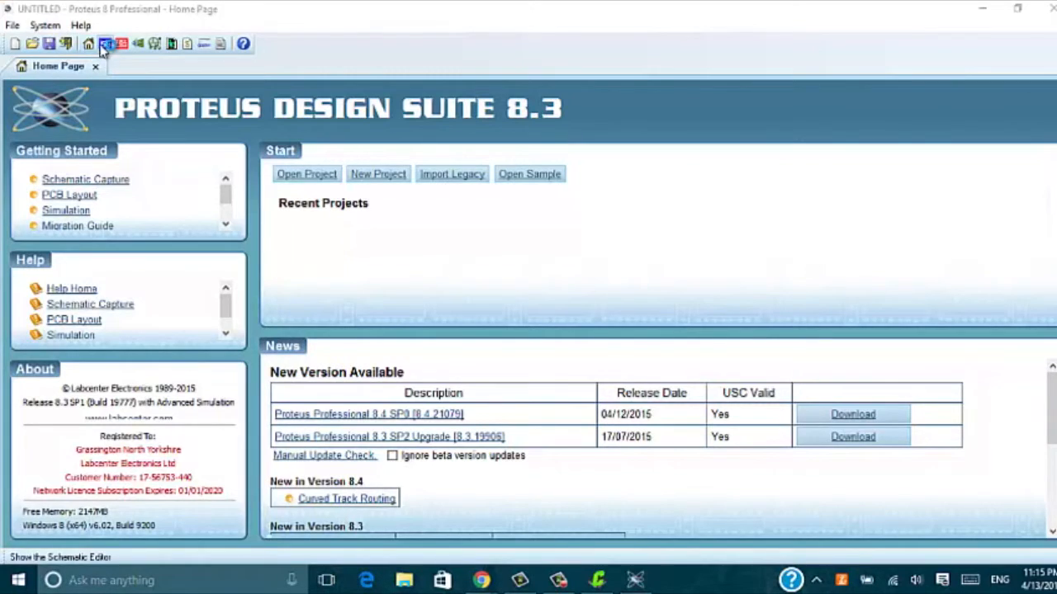
Step: Start Schematic Capture for the untitled design, reaching the Pick Devices dialog
{"action": "left_click", "coordinate": [105, 43]}
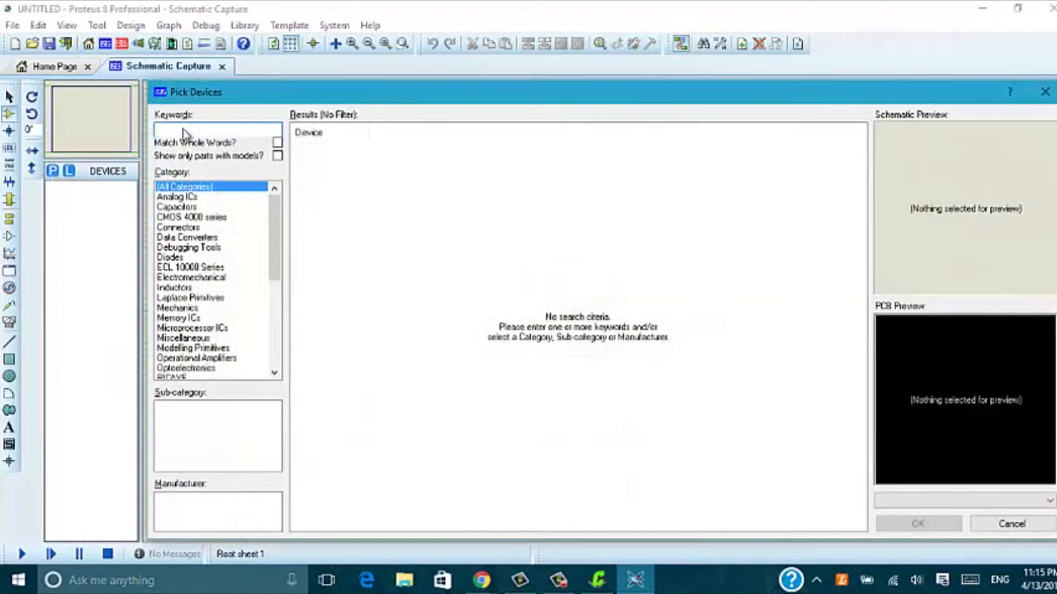
Step: Search pic16f84a and led red, add PIC16F84A and LED-BIRY, and accept the device list
{"action": "type", "text": "pl"}
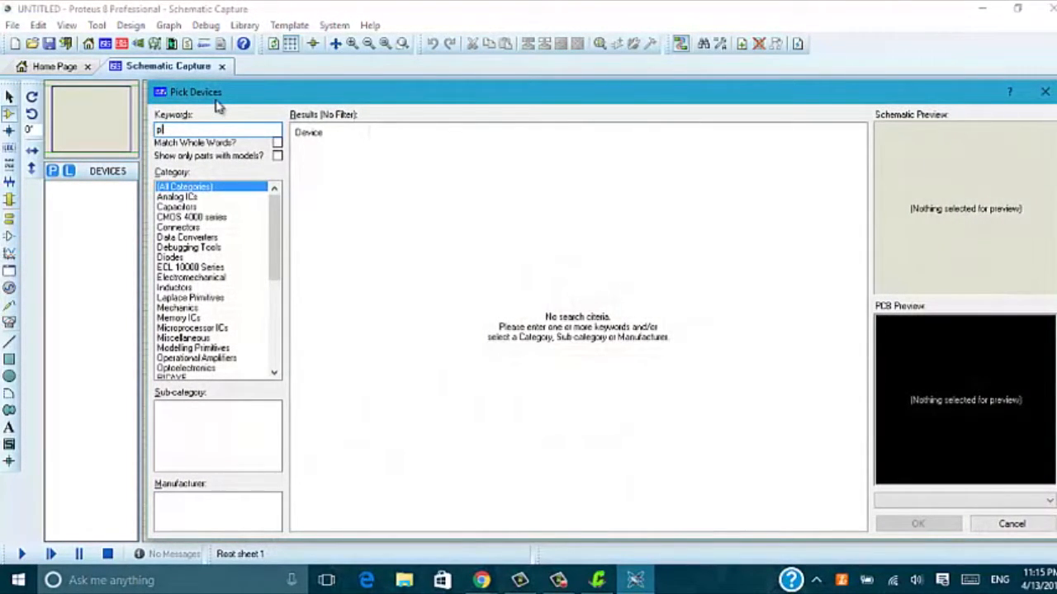
{"action": "type", "text": "ic16f84a"}
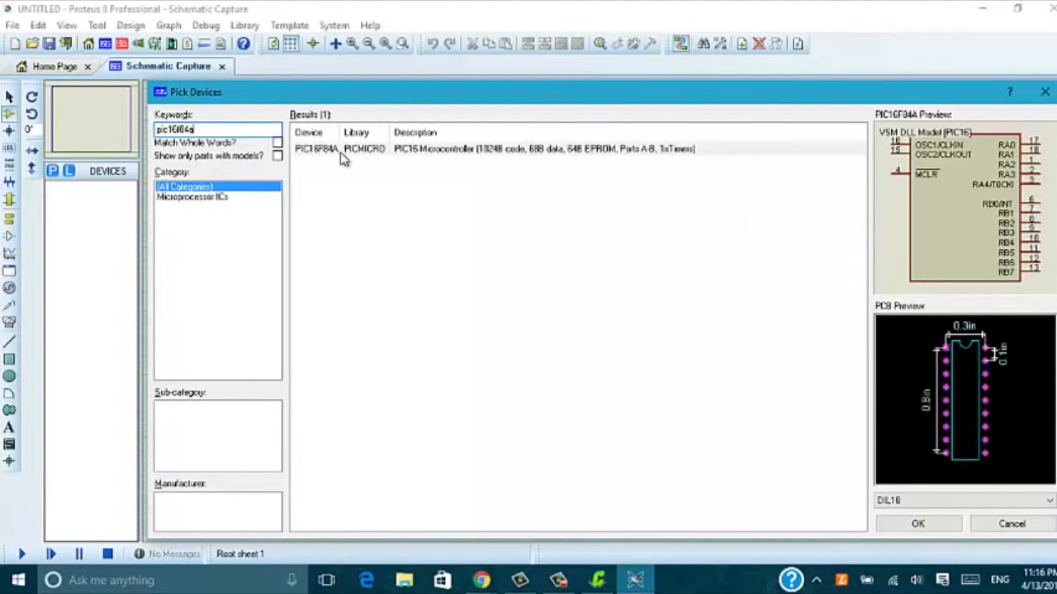
{"action": "mouse_move", "coordinate": [318, 149]}
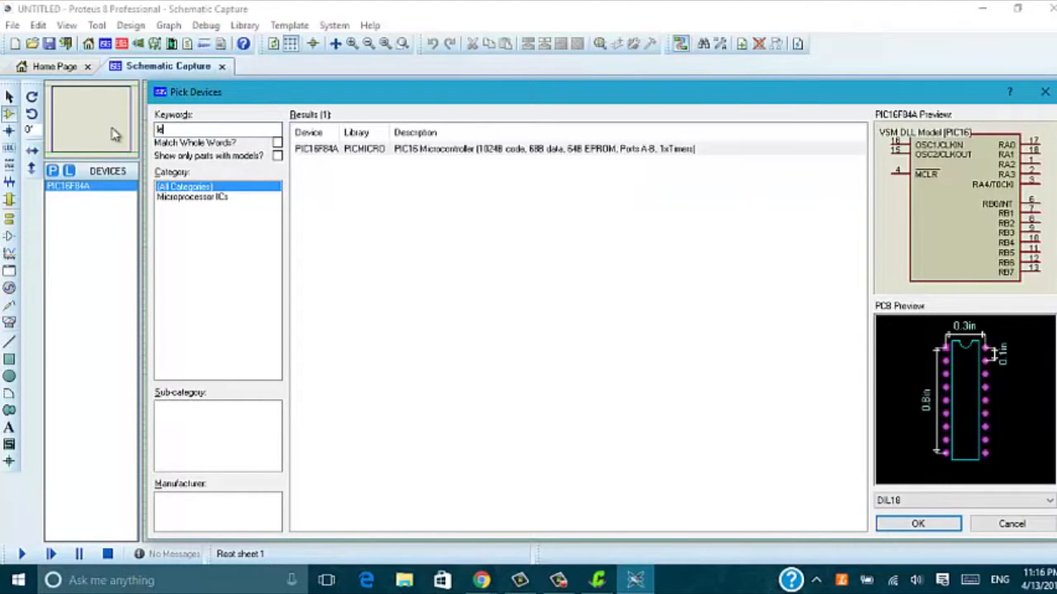
{"action": "type", "text": "led_red"}
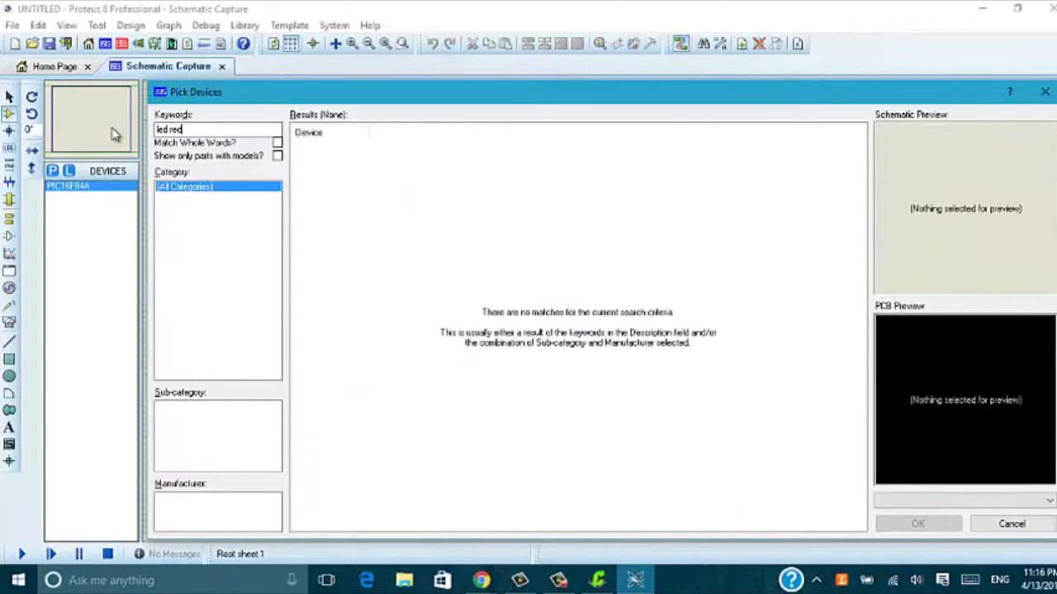
{"action": "left_click", "coordinate": [330, 227]}
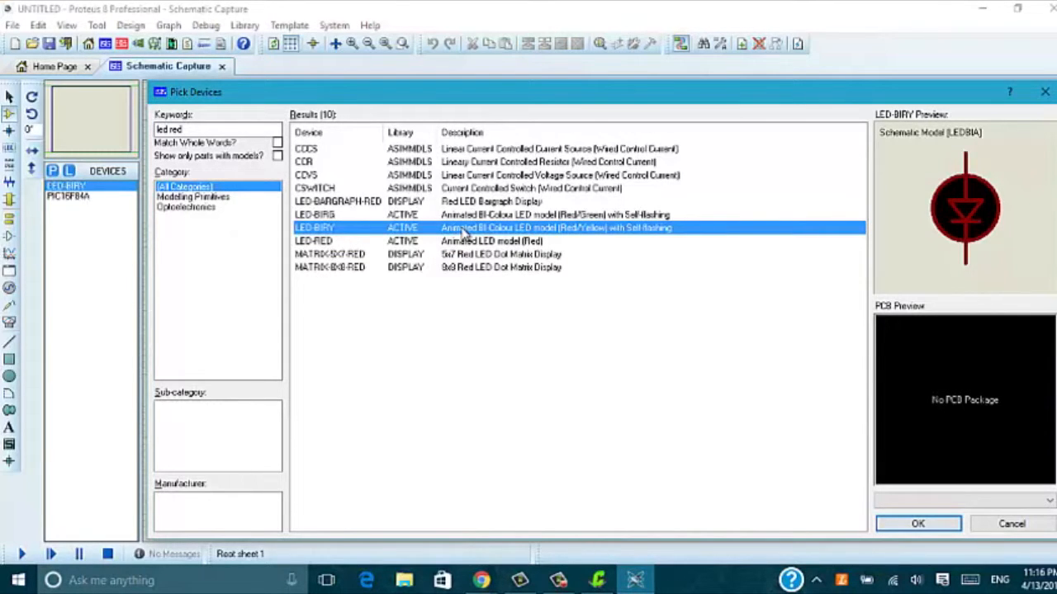
{"action": "left_click", "coordinate": [917, 523]}
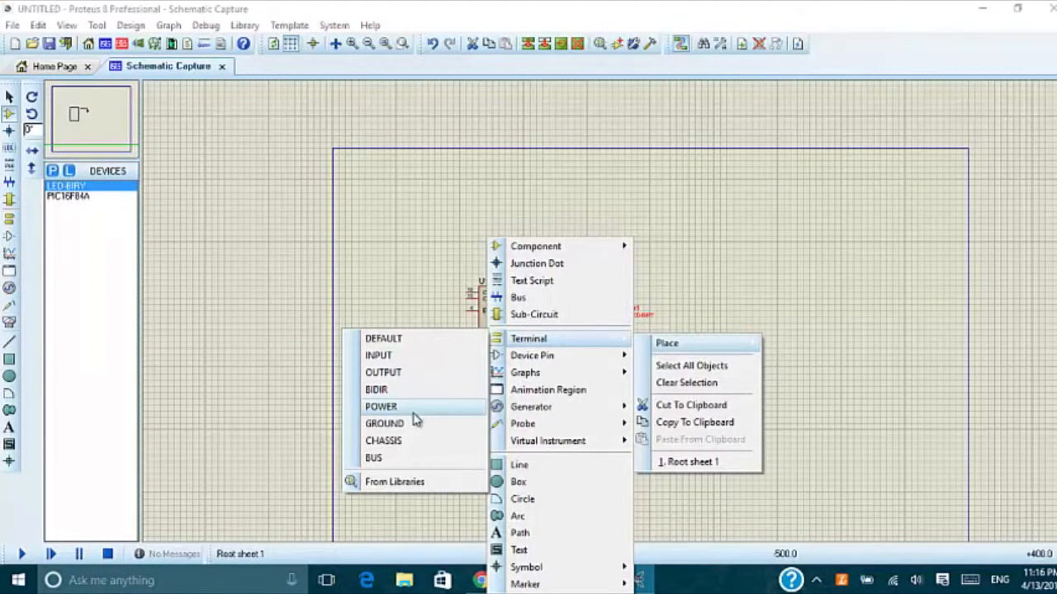
Step: Place U1 and D1, wire RA0 to the LED, and ground the LED with a GROUND terminal
{"action": "left_click", "coordinate": [385, 423]}
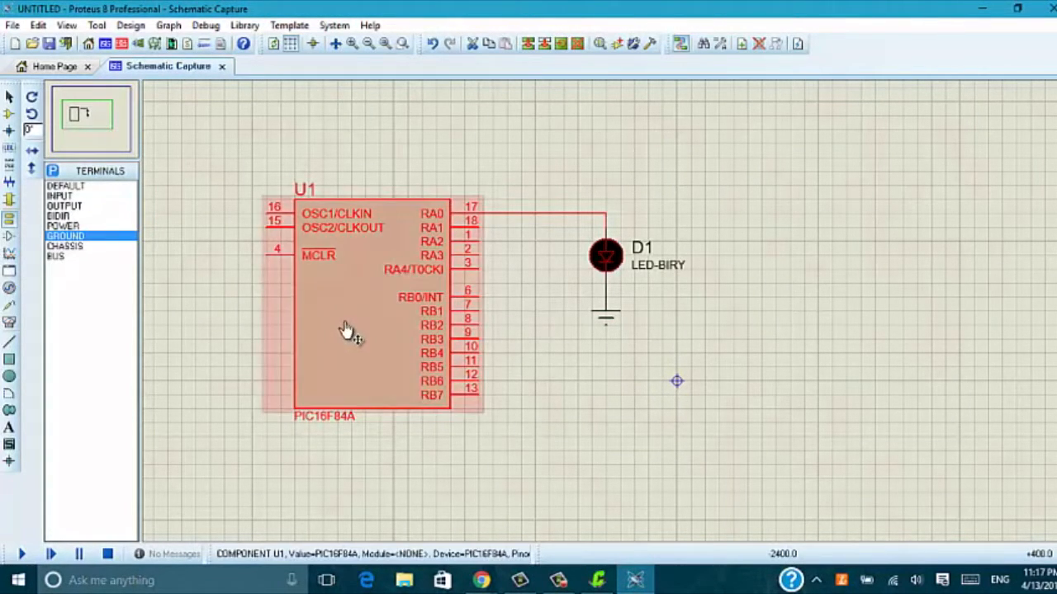
{"action": "mouse_move", "coordinate": [397, 334]}
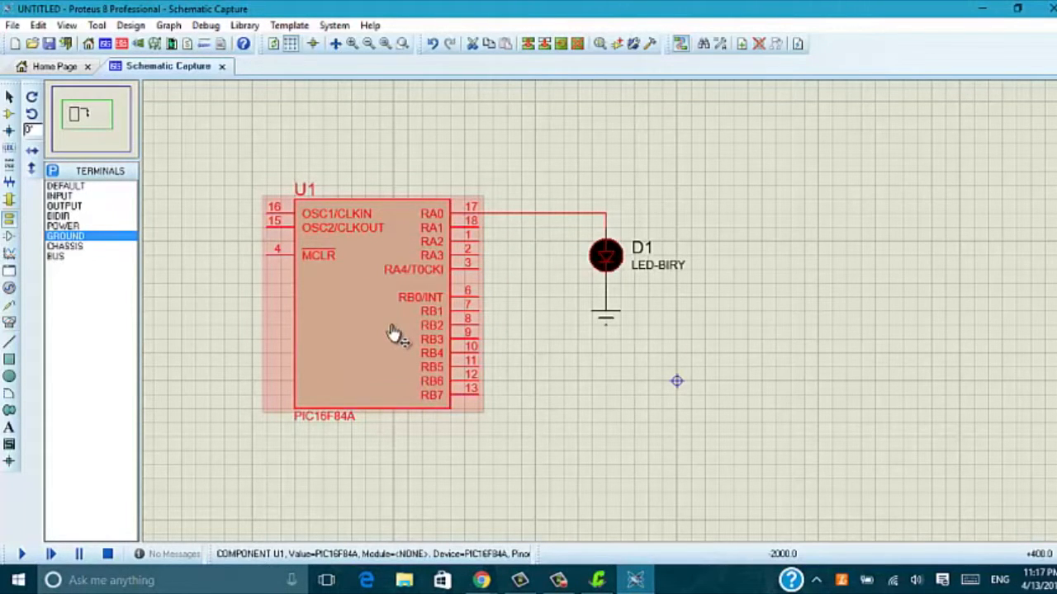
Step: Set the PIC16F84A processor clock frequency to 4MHz in Edit Component
{"action": "double_click", "coordinate": [388, 330]}
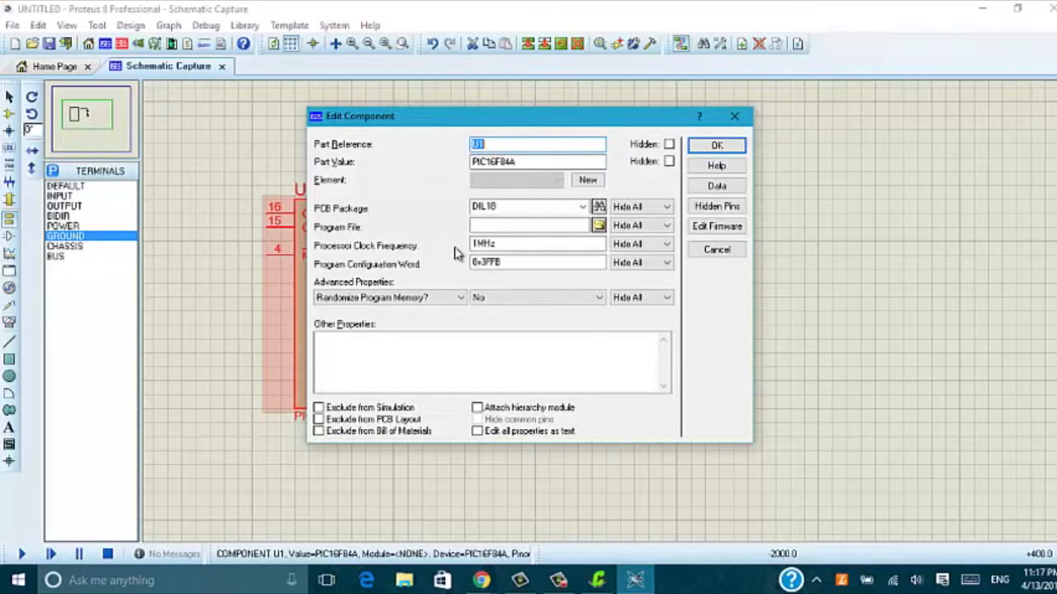
{"action": "left_click", "coordinate": [536, 243]}
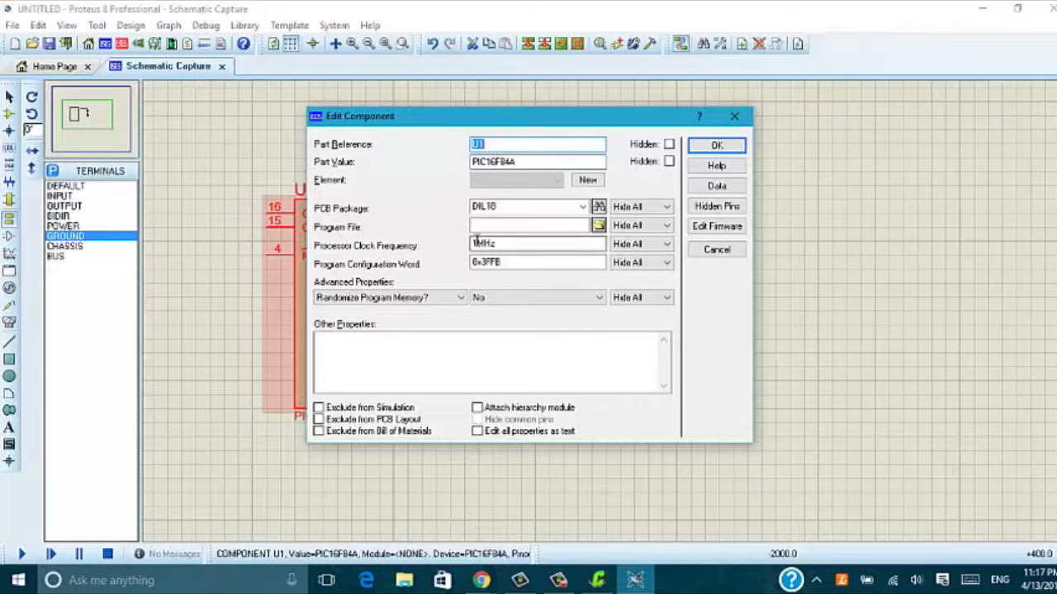
{"action": "left_click", "coordinate": [537, 243]}
{"action": "type", "text": "4"}
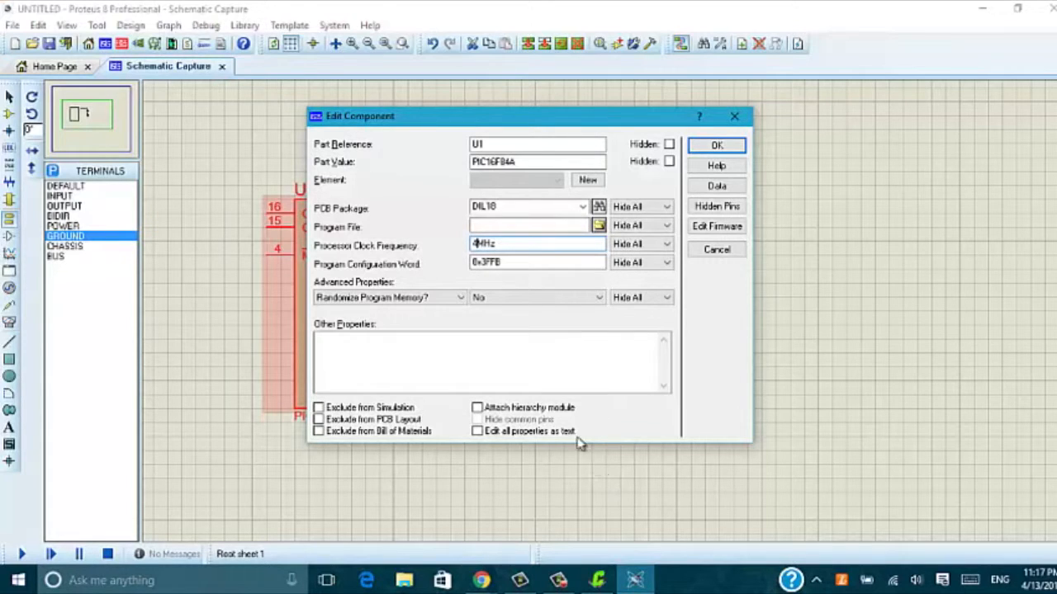
{"action": "mouse_move", "coordinate": [347, 246]}
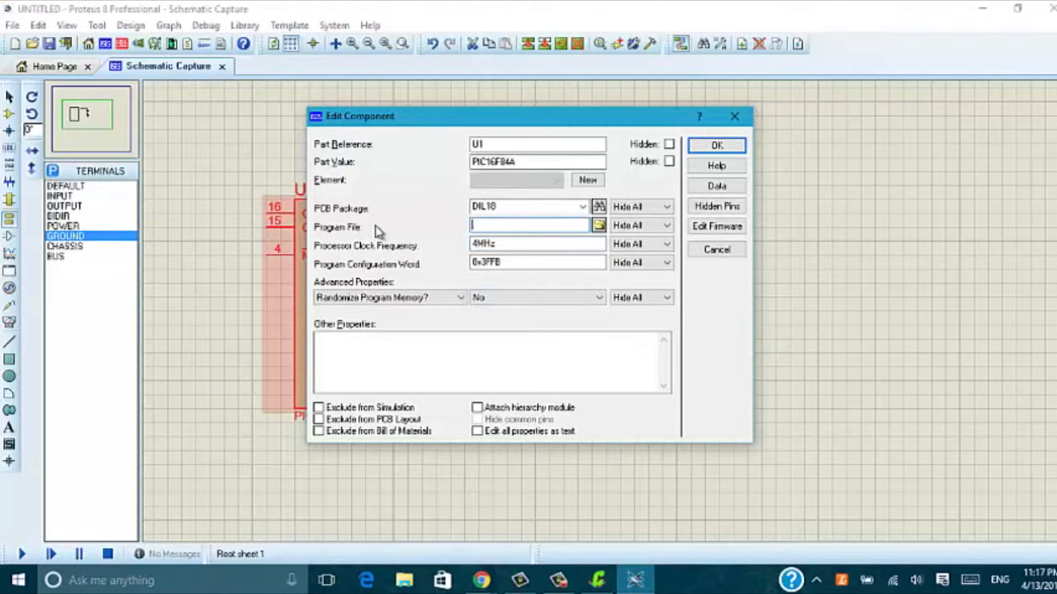
{"action": "mouse_move", "coordinate": [416, 219]}
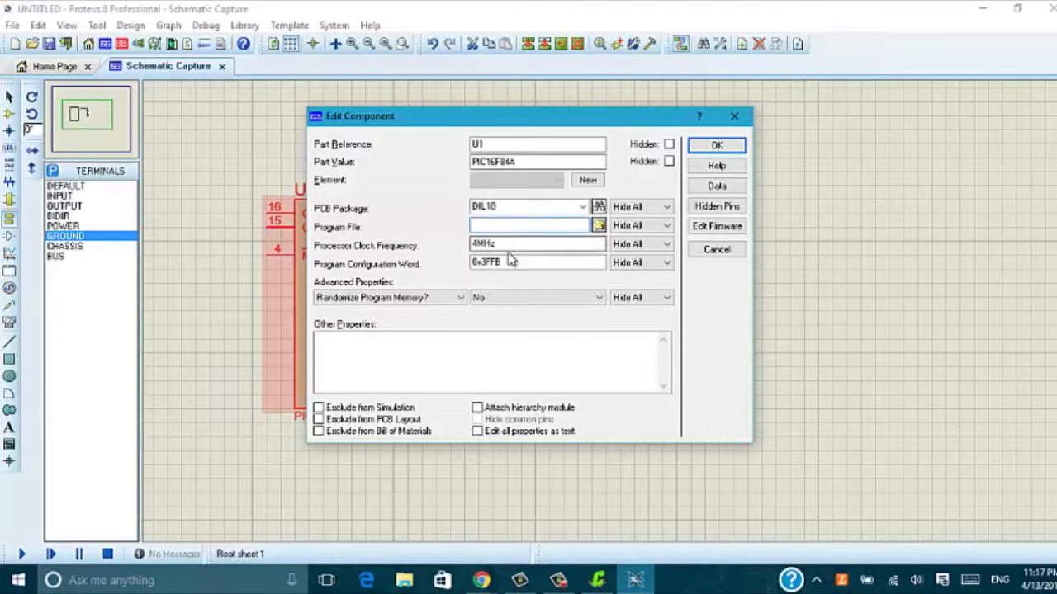
Step: Load main.hex from the Blink folder as the program file and confirm the component
{"action": "left_click", "coordinate": [532, 225]}
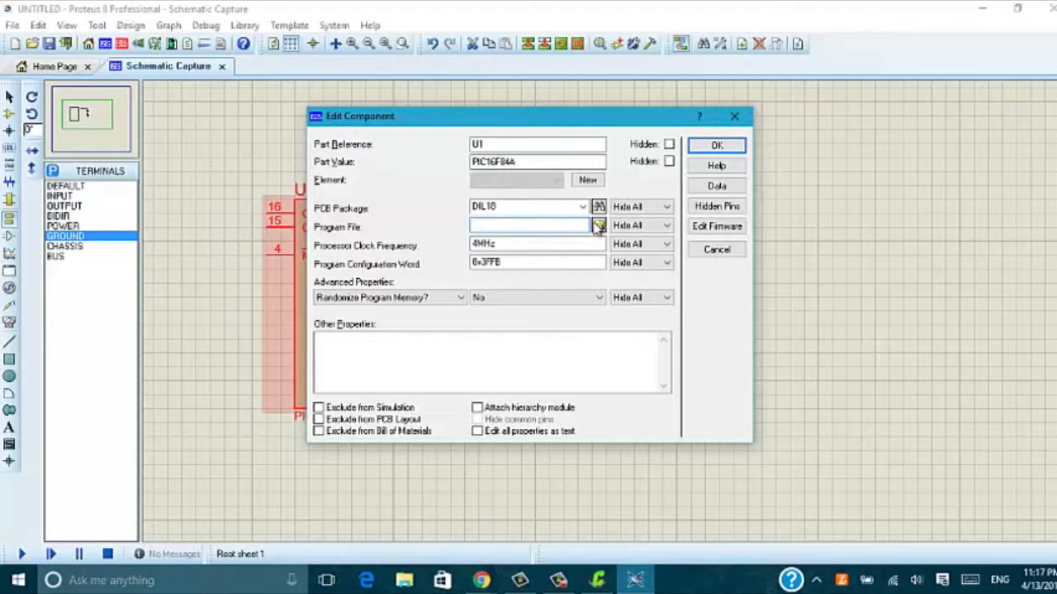
{"action": "left_click", "coordinate": [598, 225]}
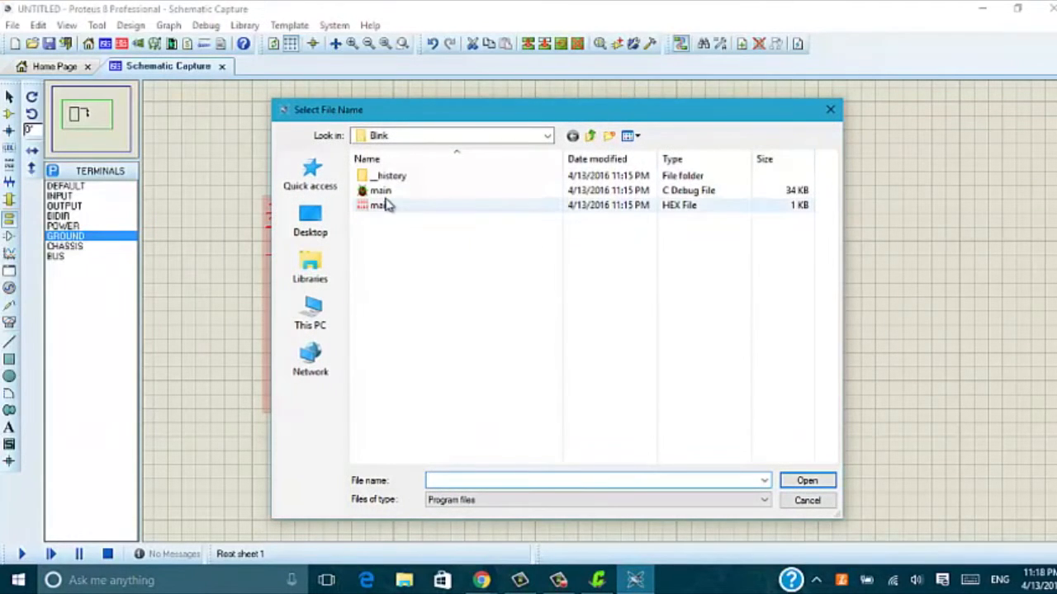
{"action": "left_click", "coordinate": [380, 205]}
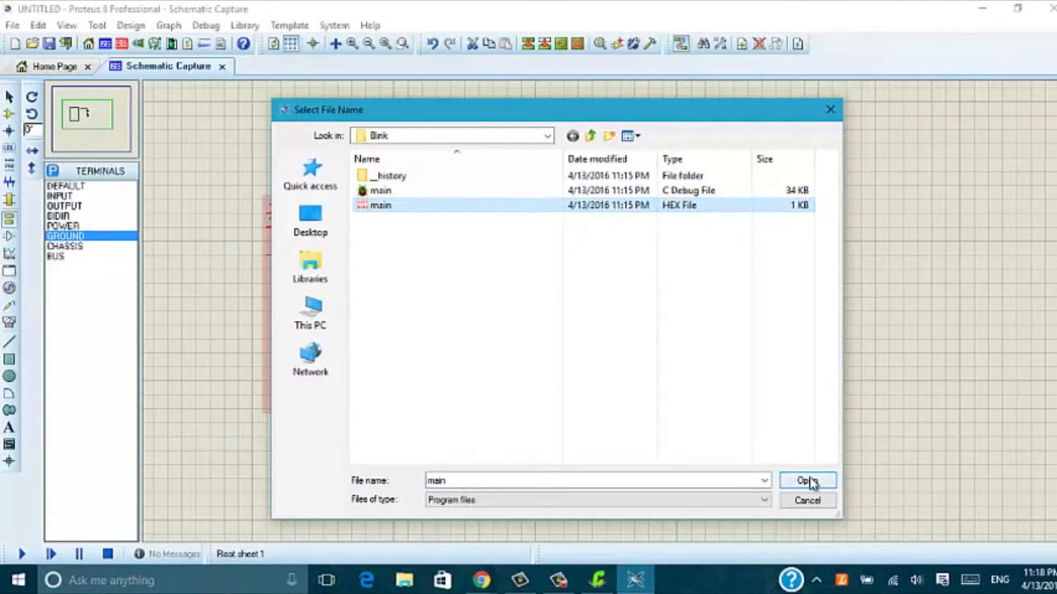
{"action": "left_click", "coordinate": [808, 481]}
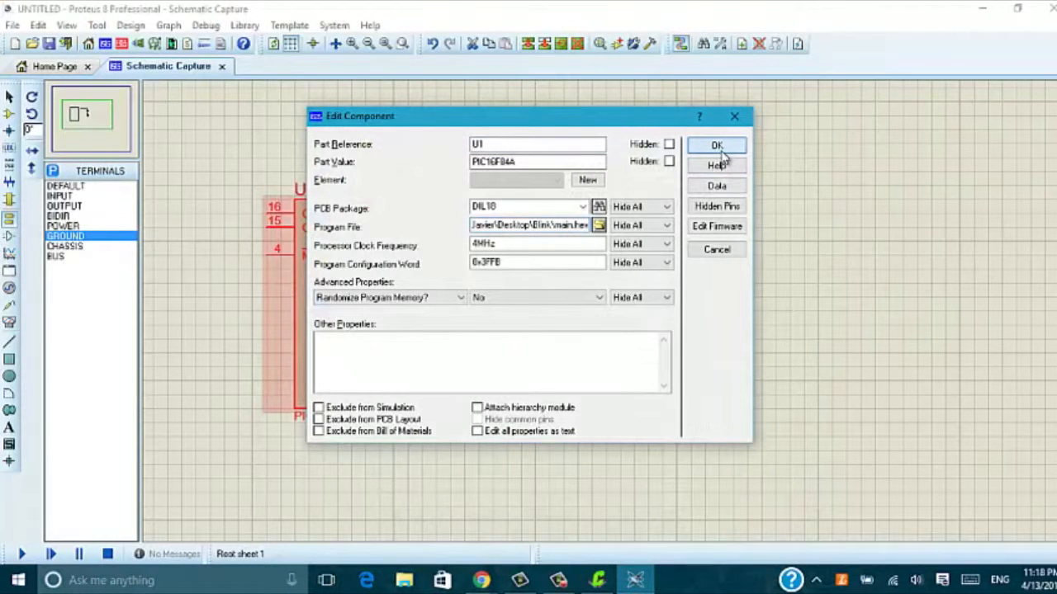
{"action": "left_click", "coordinate": [715, 146]}
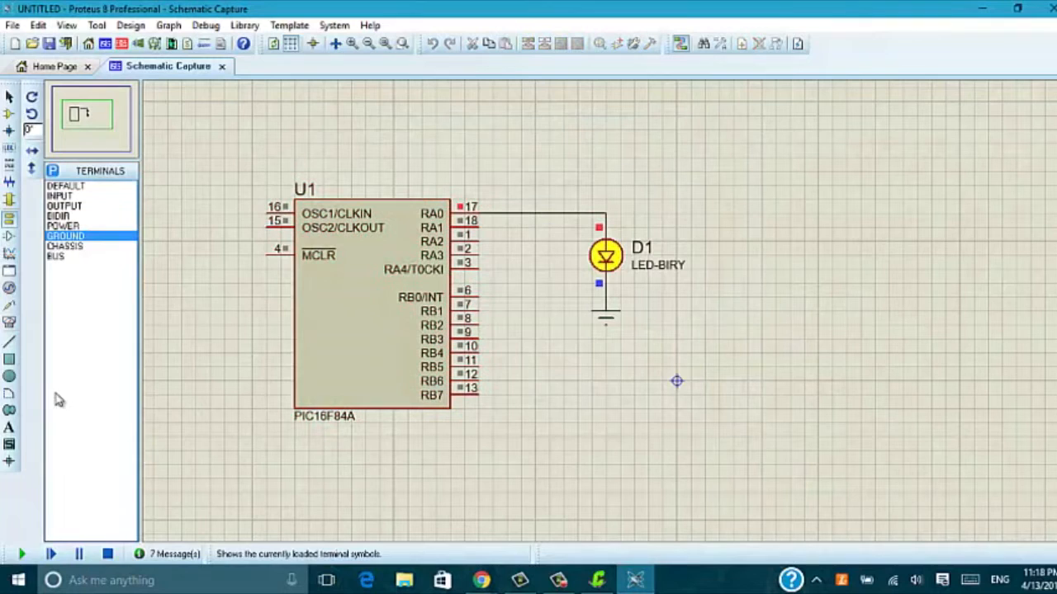
Step: Run the simulation to see D1 light, stop it, and return to main.c in the compiler
{"action": "left_click", "coordinate": [22, 553]}
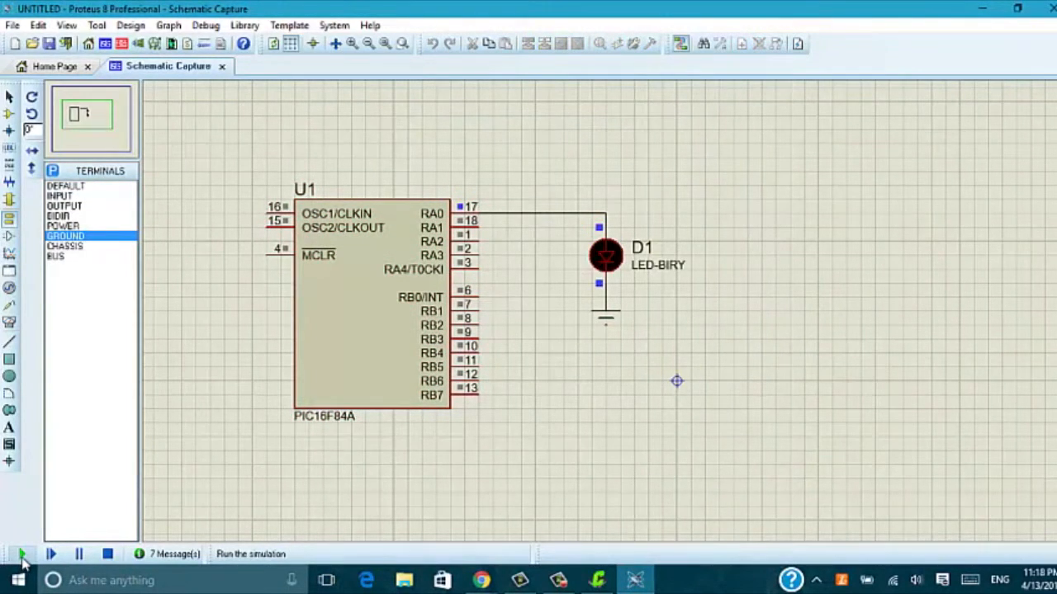
{"action": "left_click", "coordinate": [22, 553]}
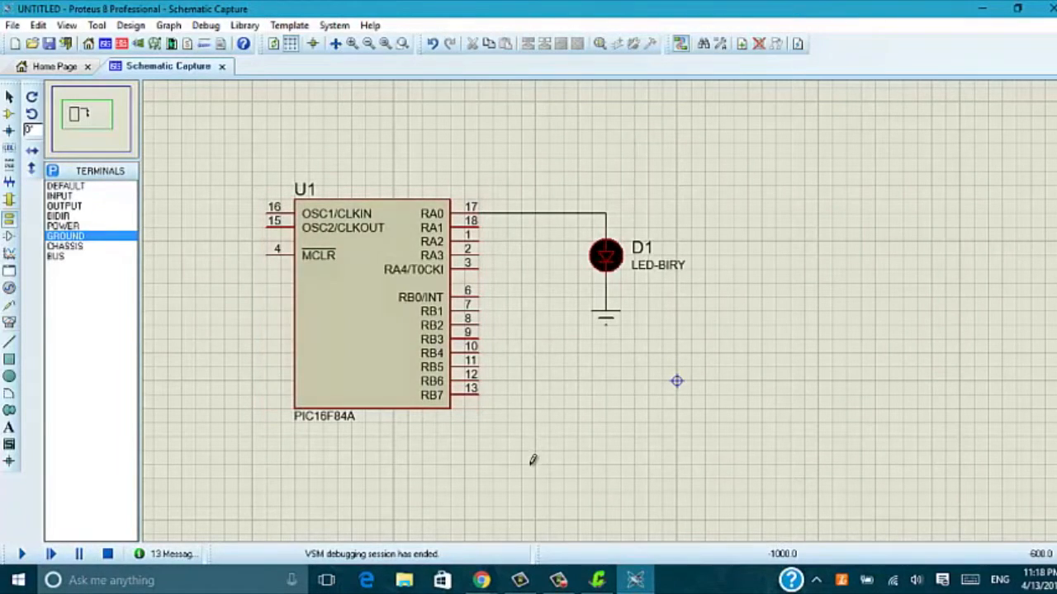
{"action": "left_click", "coordinate": [597, 579]}
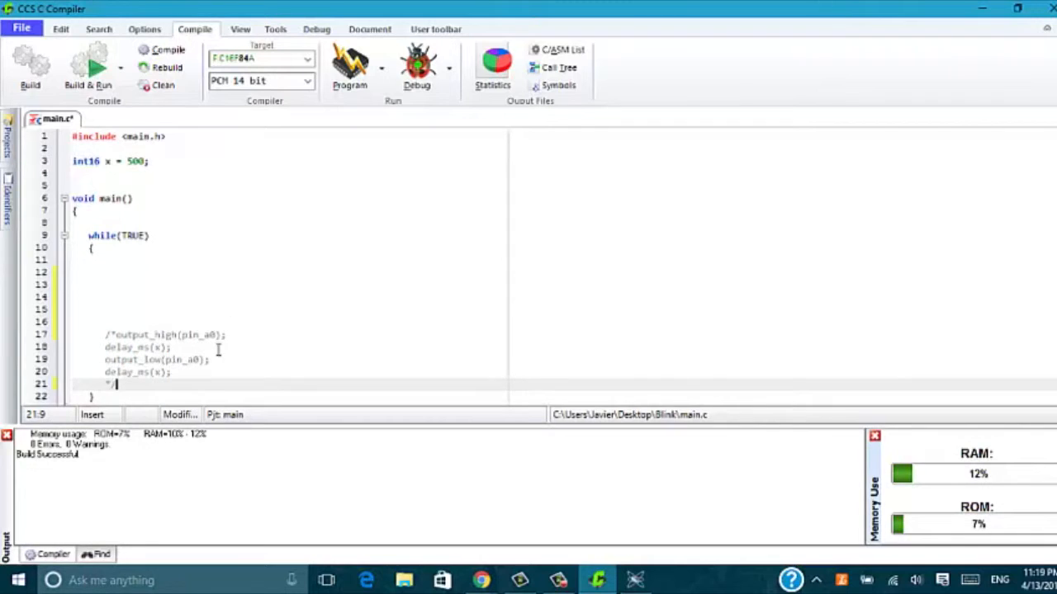
Step: Write output_toggle(pin_a0); and delay_ms(x); inside the main loop of main.c
{"action": "left_click", "coordinate": [186, 272]}
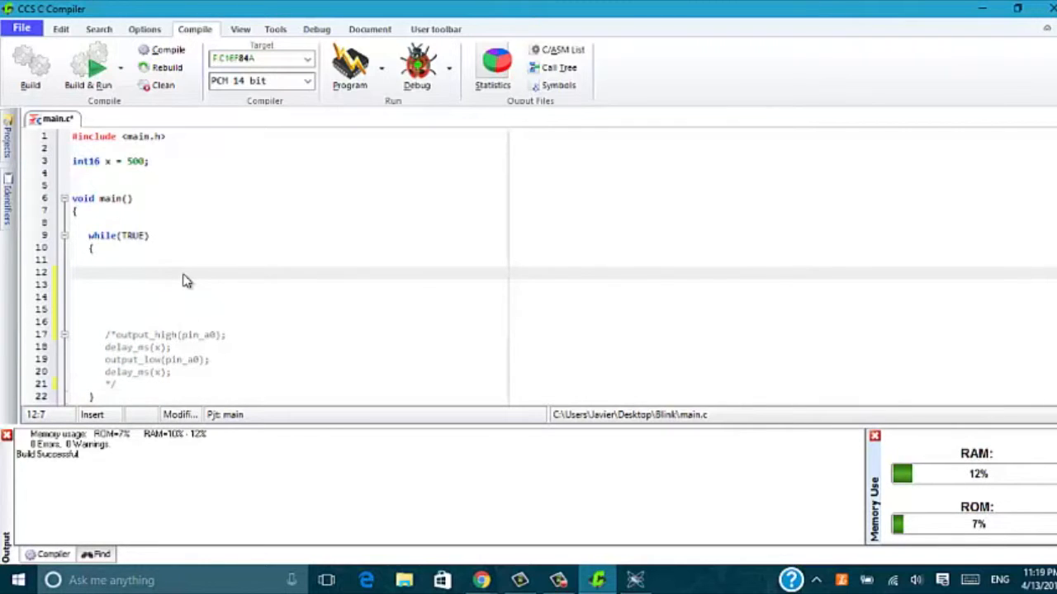
{"action": "type", "text": "outp"}
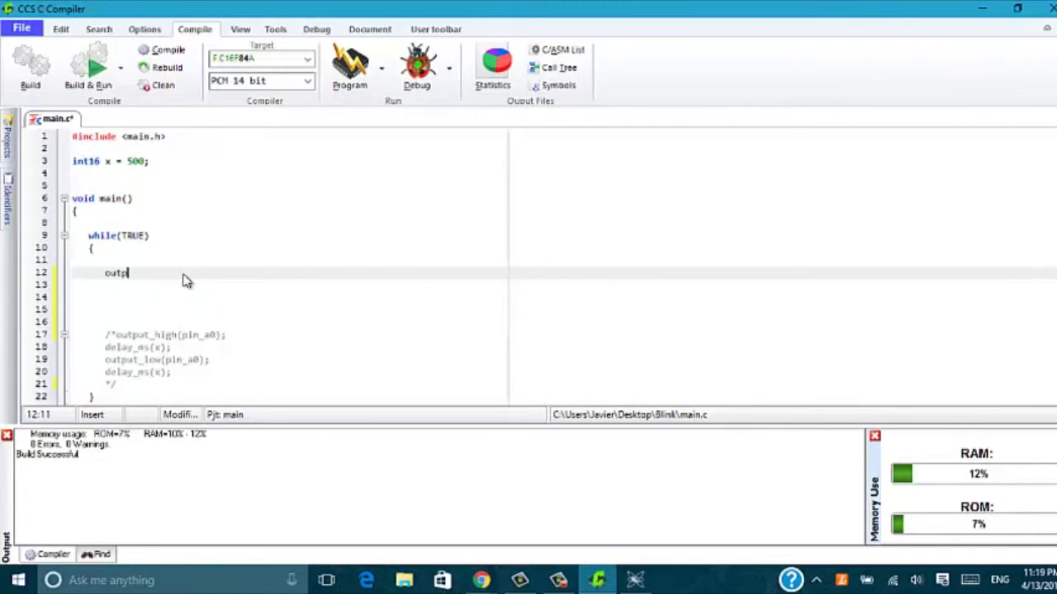
{"action": "type", "text": "ut_toggle("}
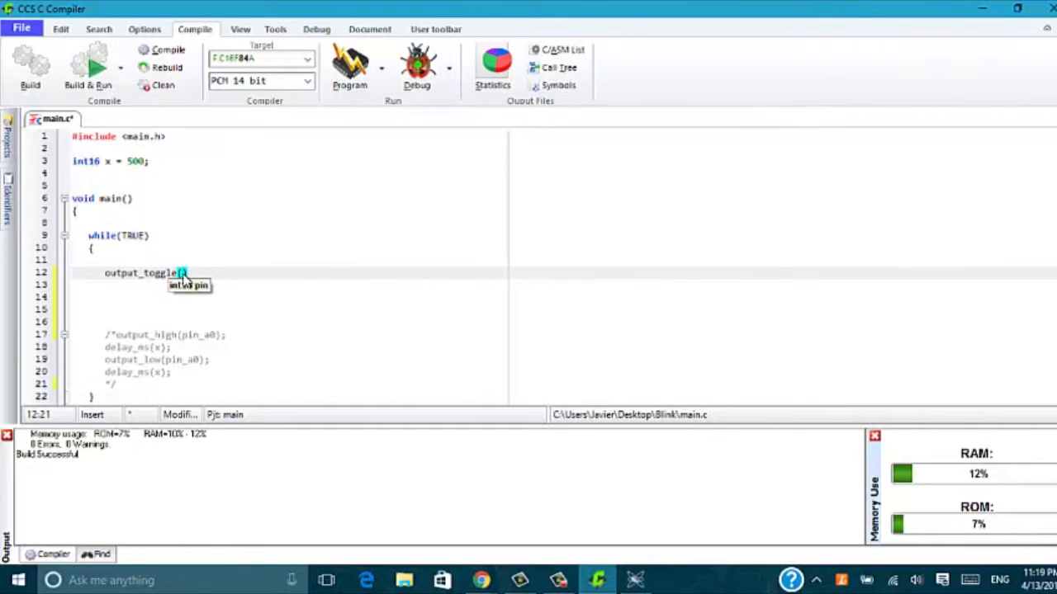
{"action": "type", "text": "pin_a0"}
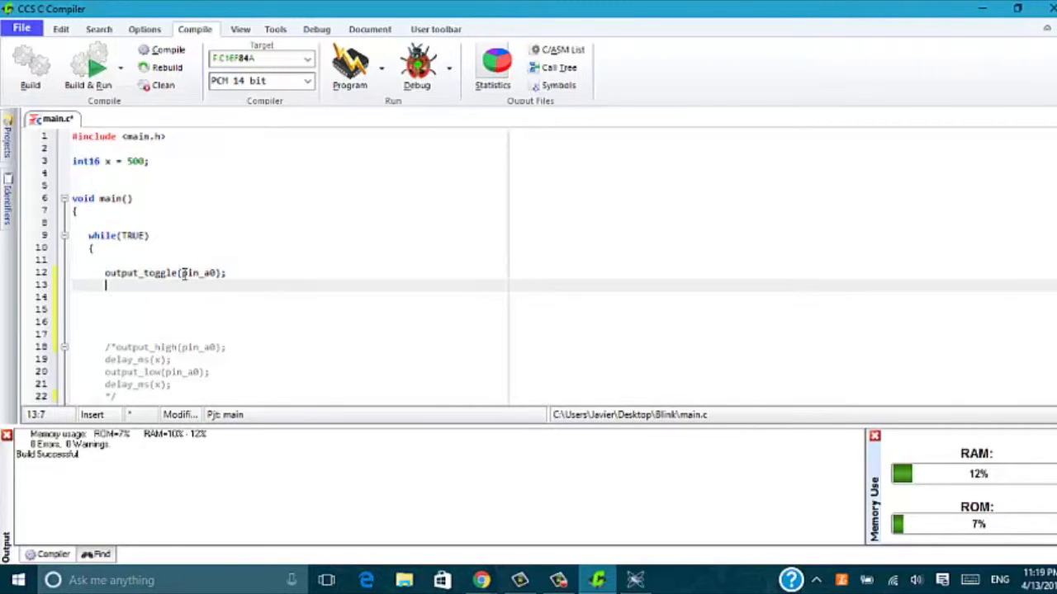
{"action": "type", "text": "d"}
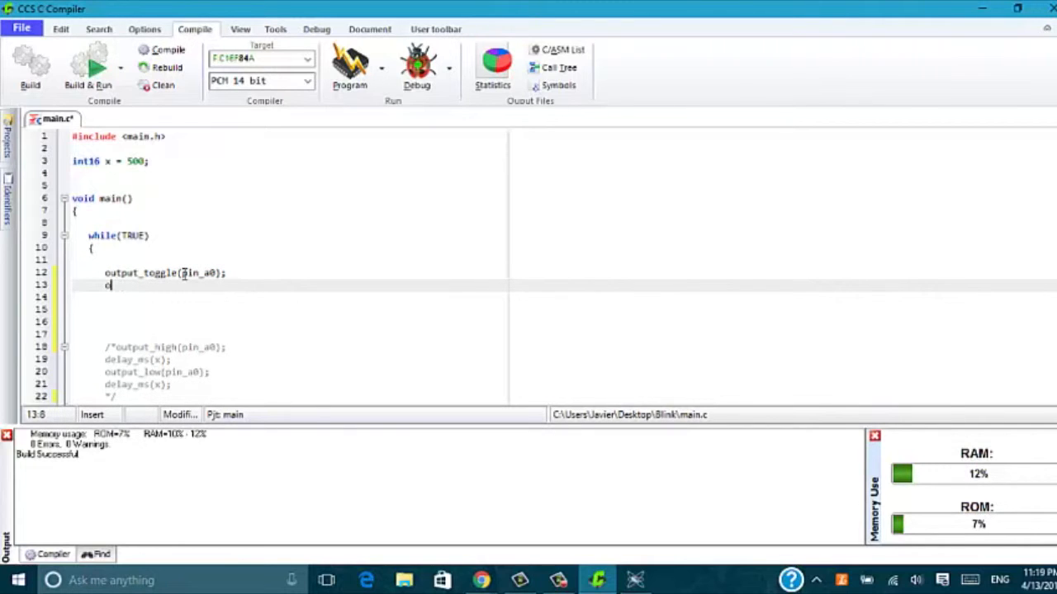
{"action": "type", "text": "elay"}
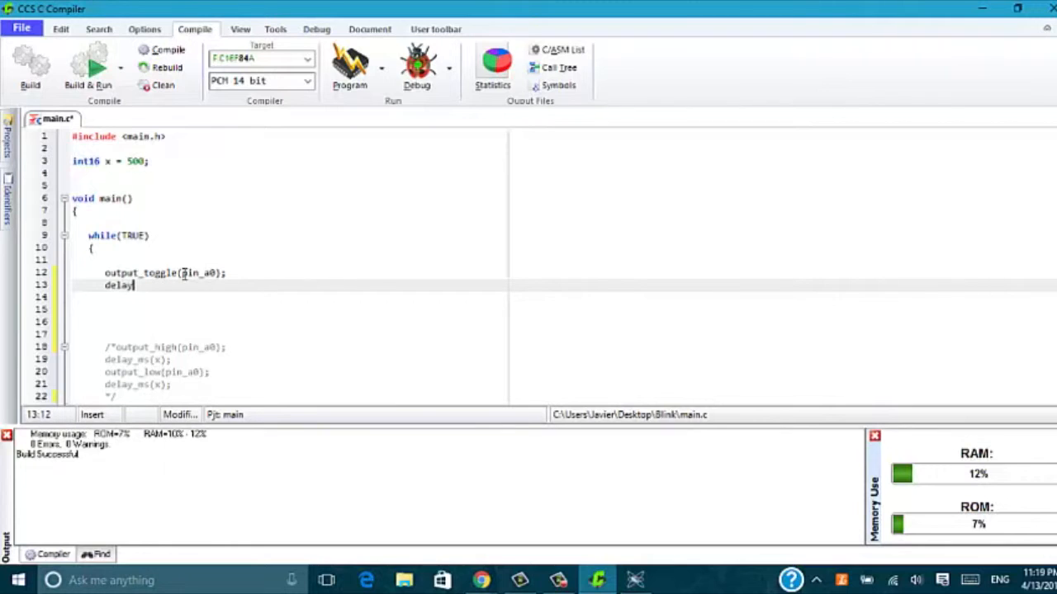
{"action": "type", "text": "_ms()"}
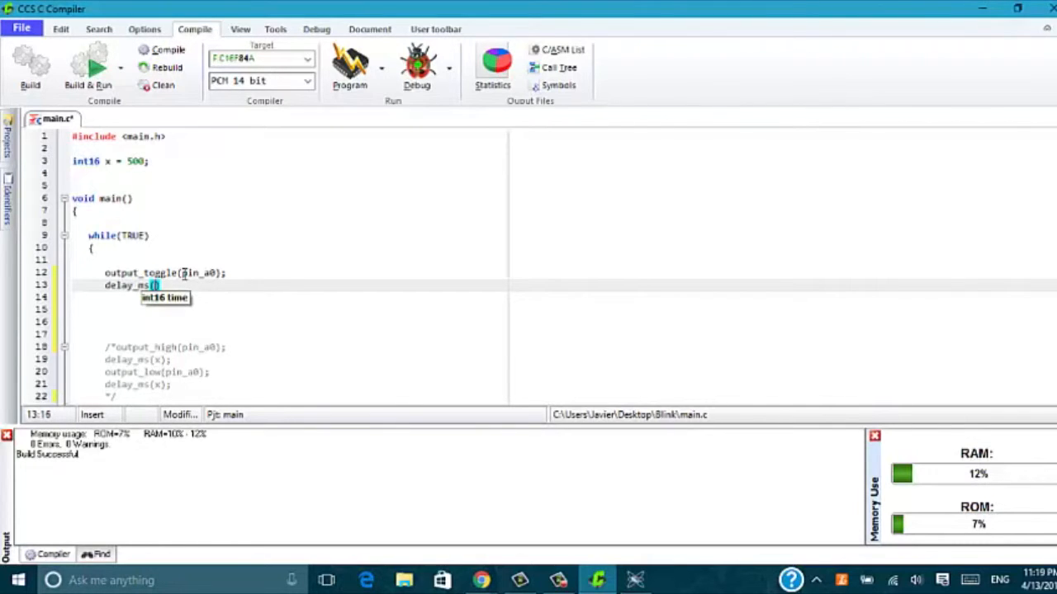
{"action": "type", "text": "5"}
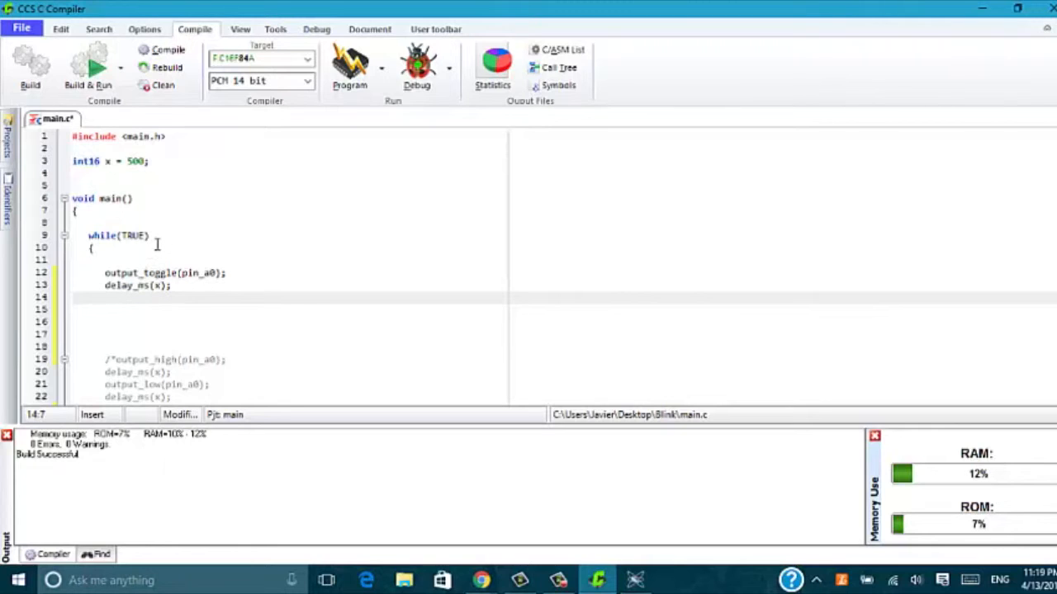
{"action": "mouse_move", "coordinate": [206, 272]}
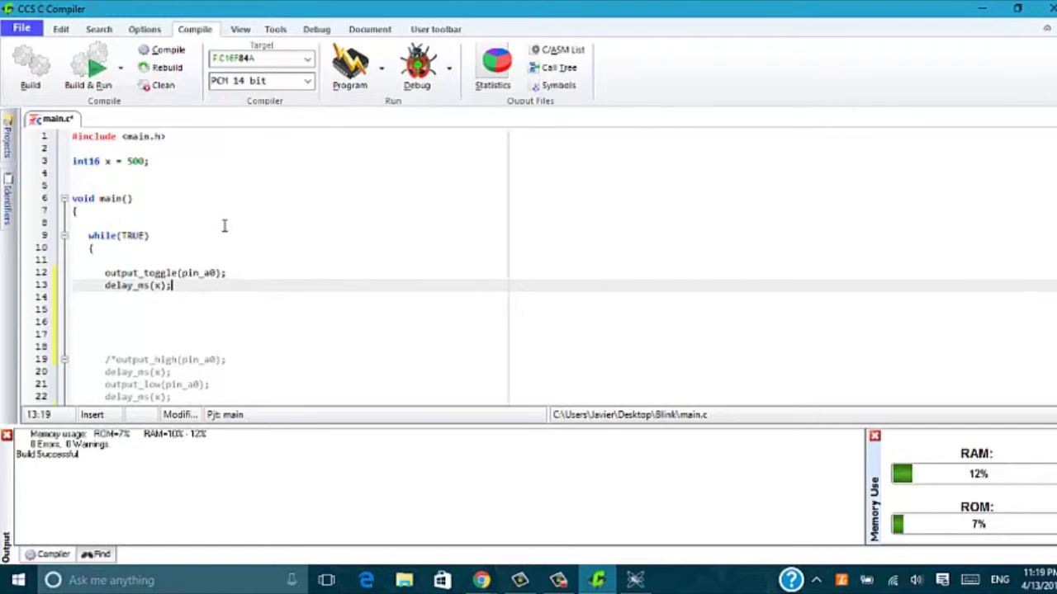
Step: Build the updated blink program with no errors and return to the Proteus schematic
{"action": "left_click", "coordinate": [168, 49]}
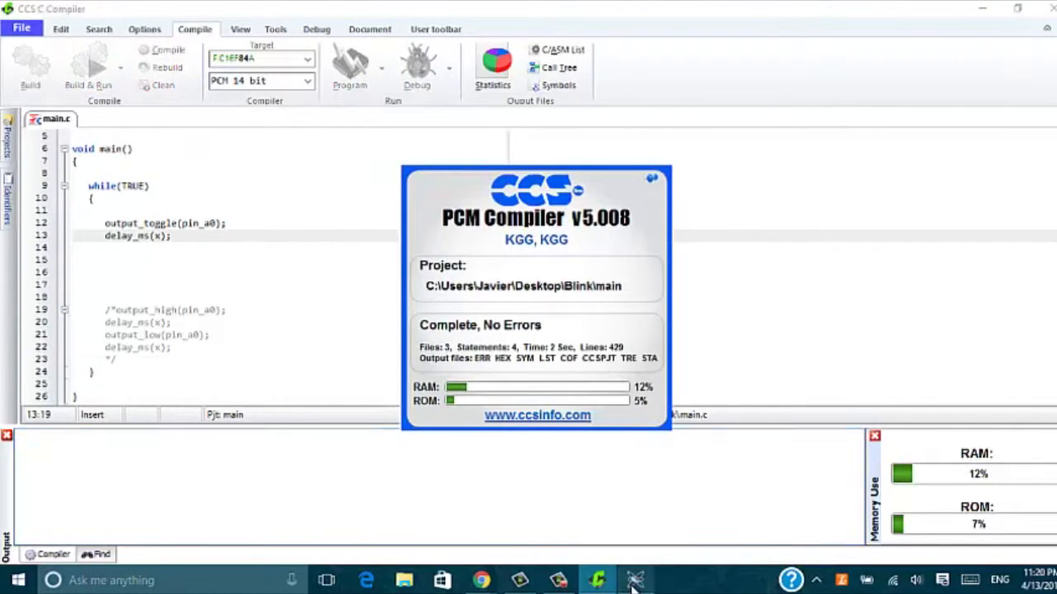
{"action": "left_click", "coordinate": [636, 581]}
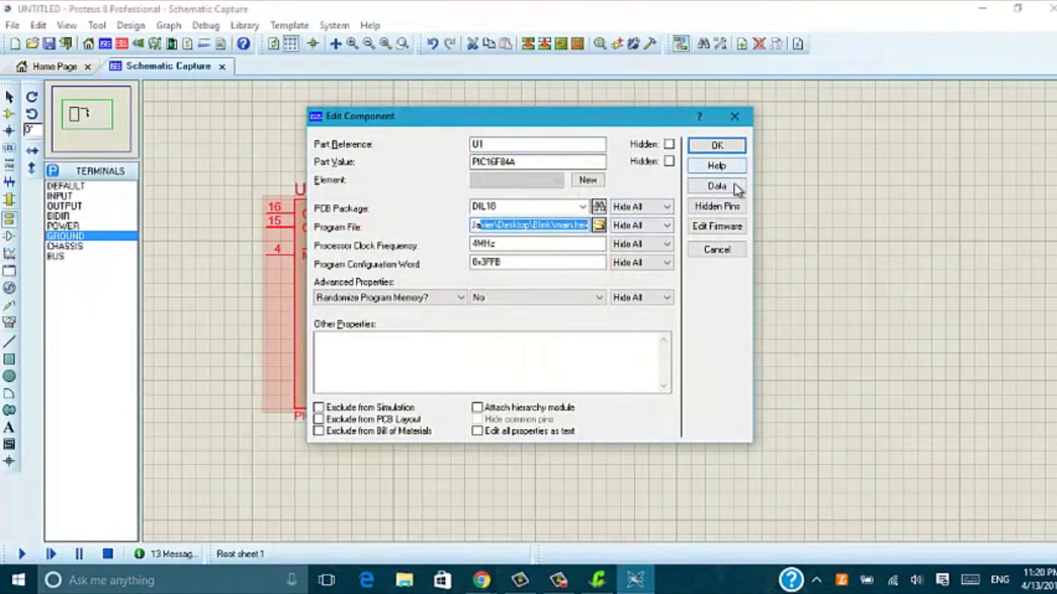
Step: Keep main.hex on U1, run the simulation so the LED toggles, then return to the compiler
{"action": "left_click", "coordinate": [716, 145]}
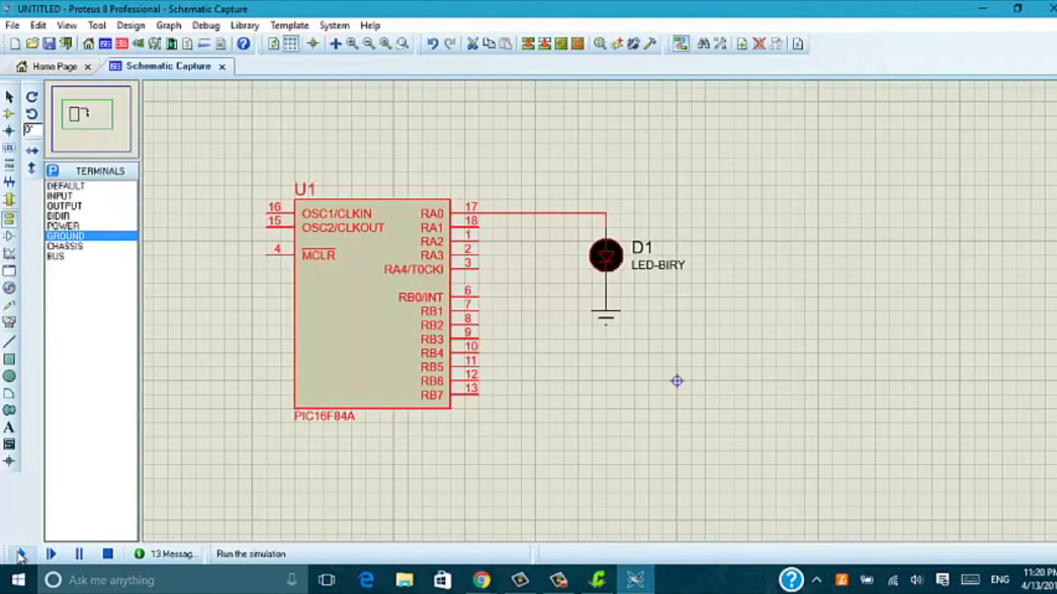
{"action": "left_click", "coordinate": [20, 554]}
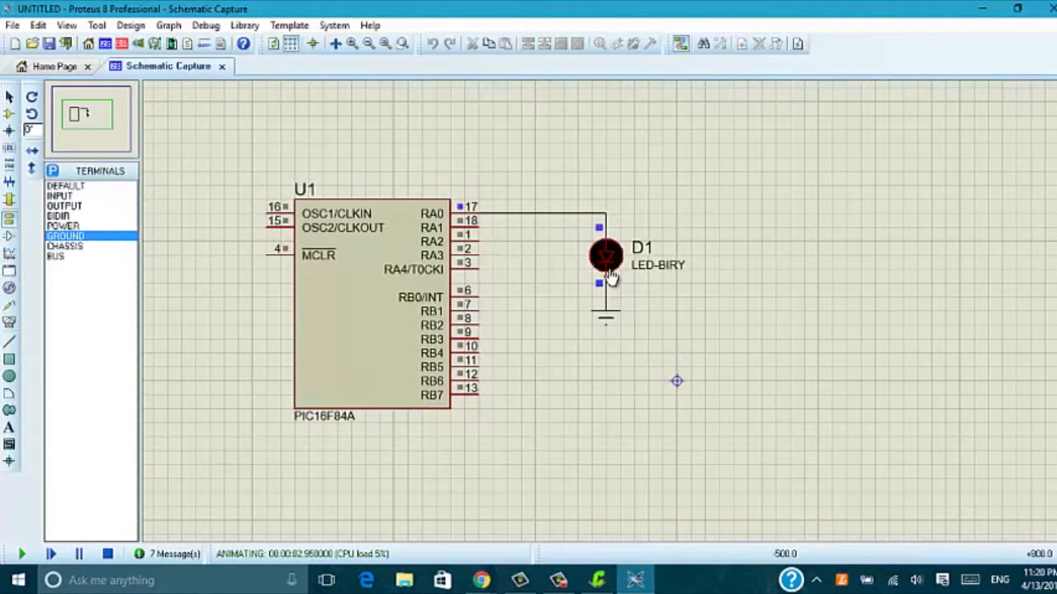
{"action": "left_click", "coordinate": [106, 553]}
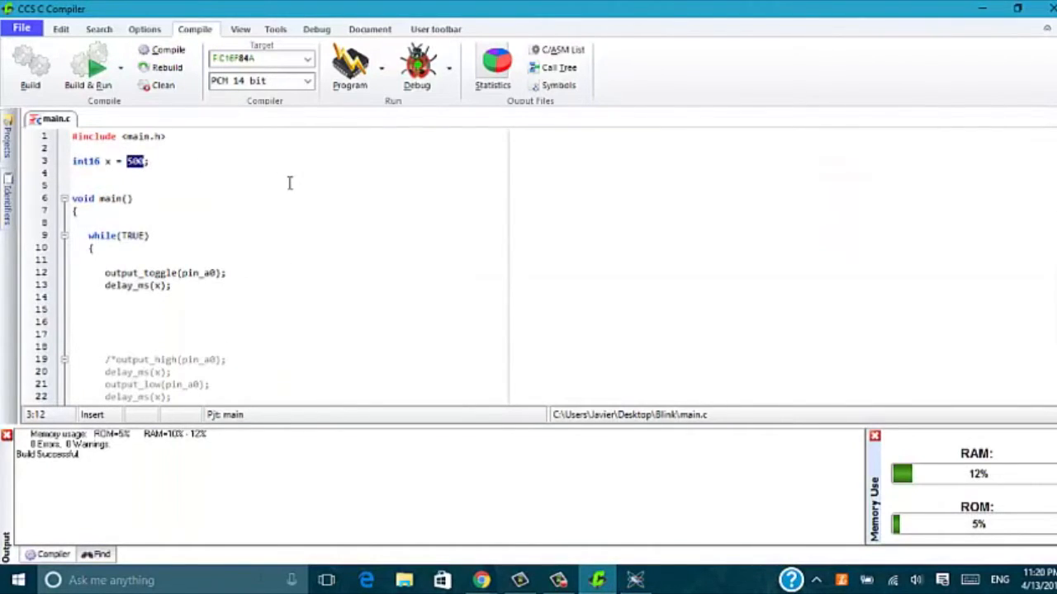
Step: Change the delay variable x from 500 to 200 in main.c
{"action": "type", "text": "200"}
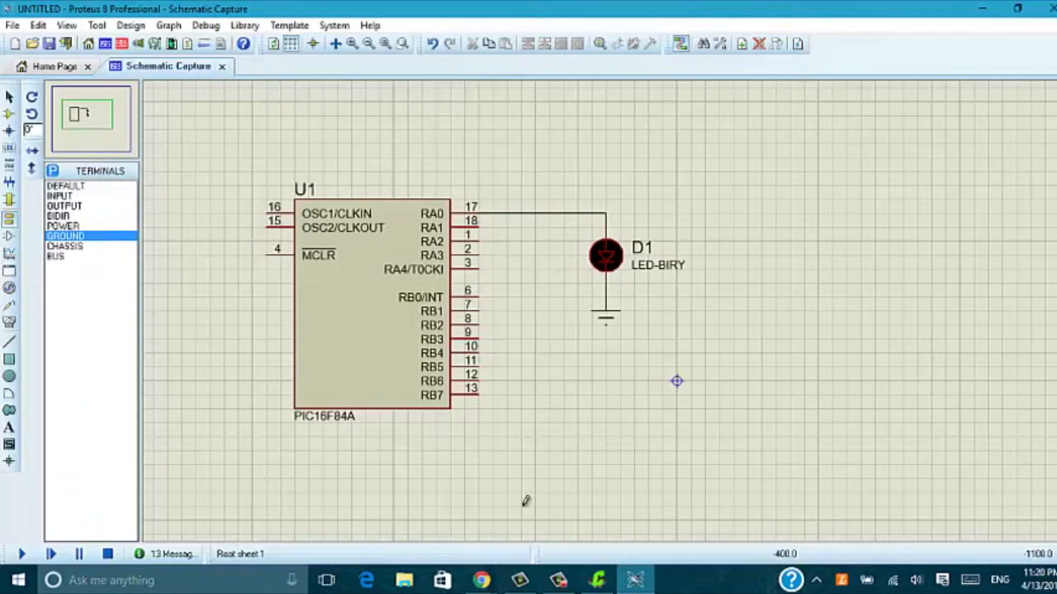
Step: Run the simulation with the 200 ms delay, stop it, and start it again fresh
{"action": "left_click", "coordinate": [22, 554]}
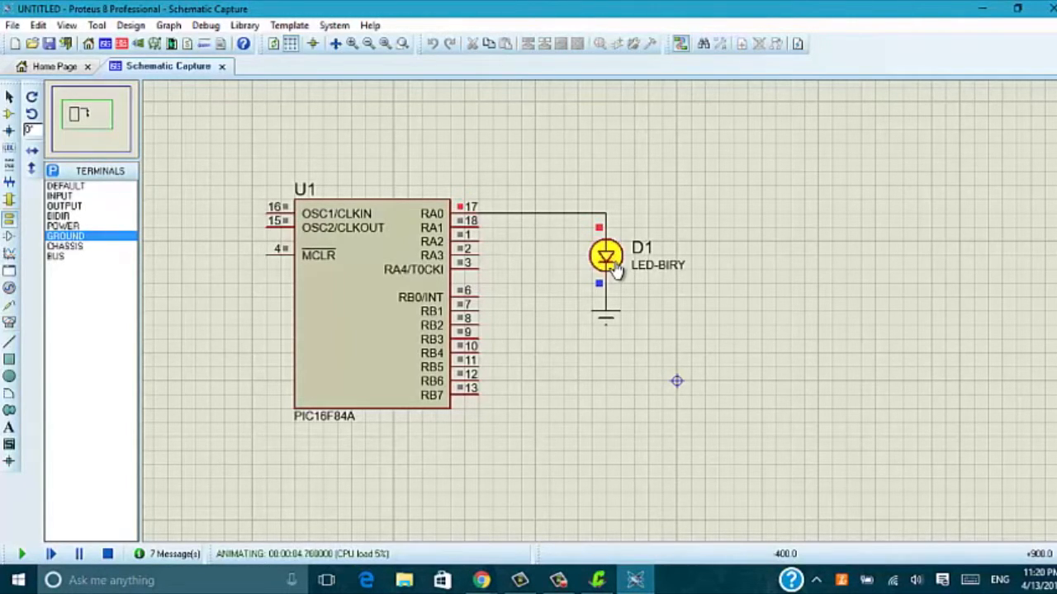
{"action": "left_click", "coordinate": [108, 553]}
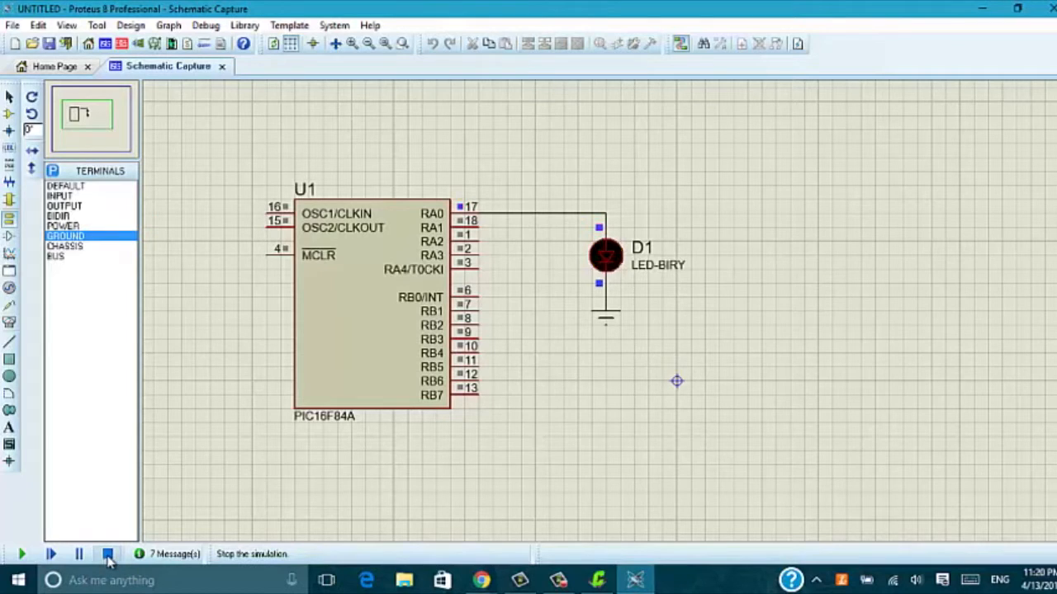
{"action": "left_click", "coordinate": [107, 554]}
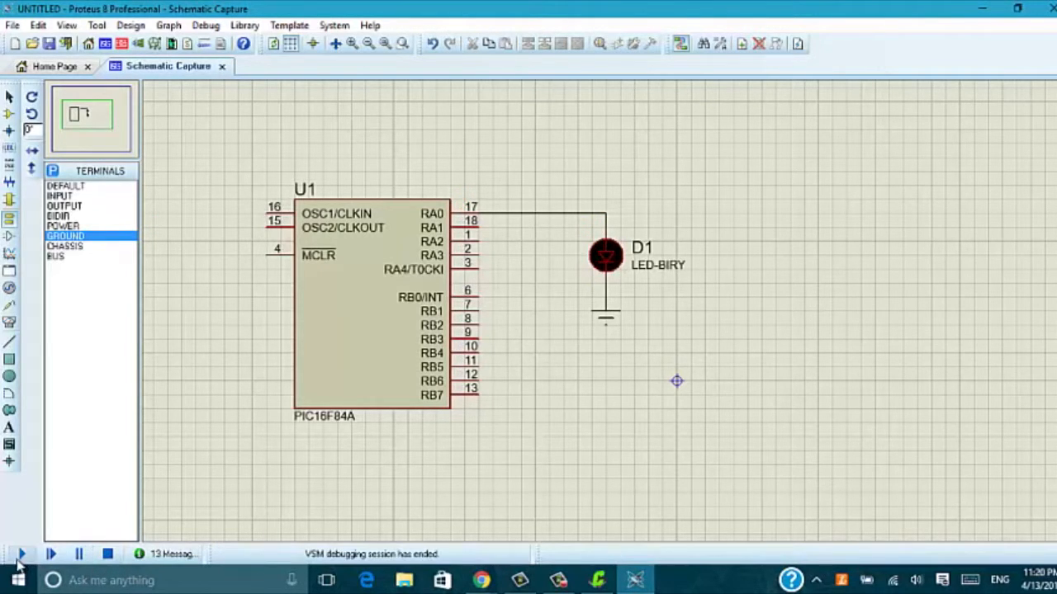
{"action": "left_click", "coordinate": [23, 554]}
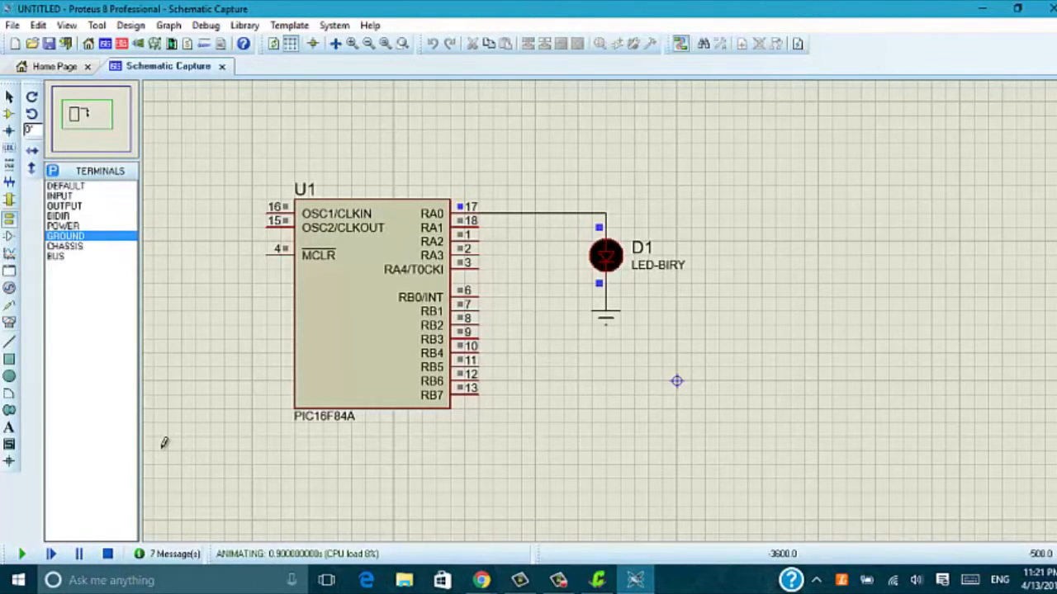